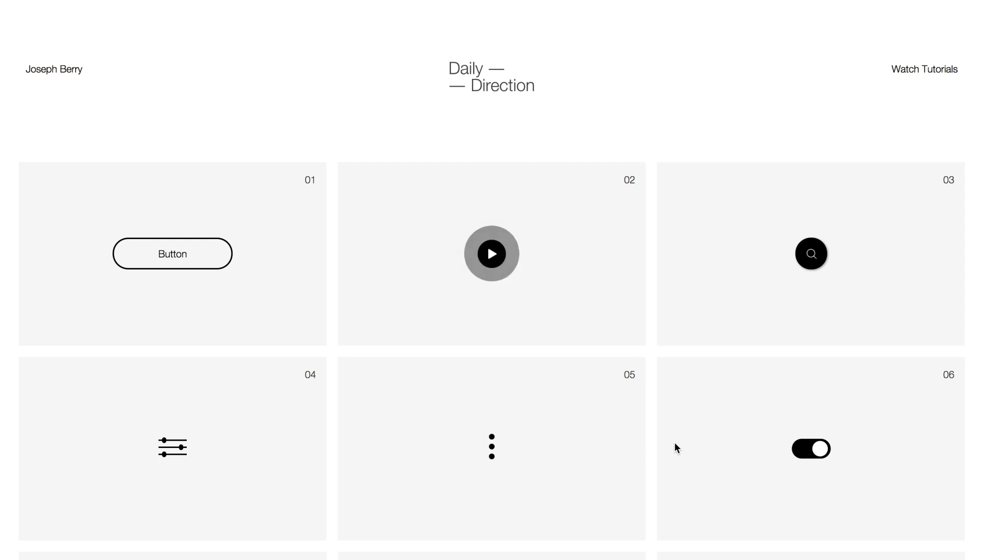
# - Try the card 06 toggle switch in the live site, flipping it on and back off
pyautogui.click(810, 449)
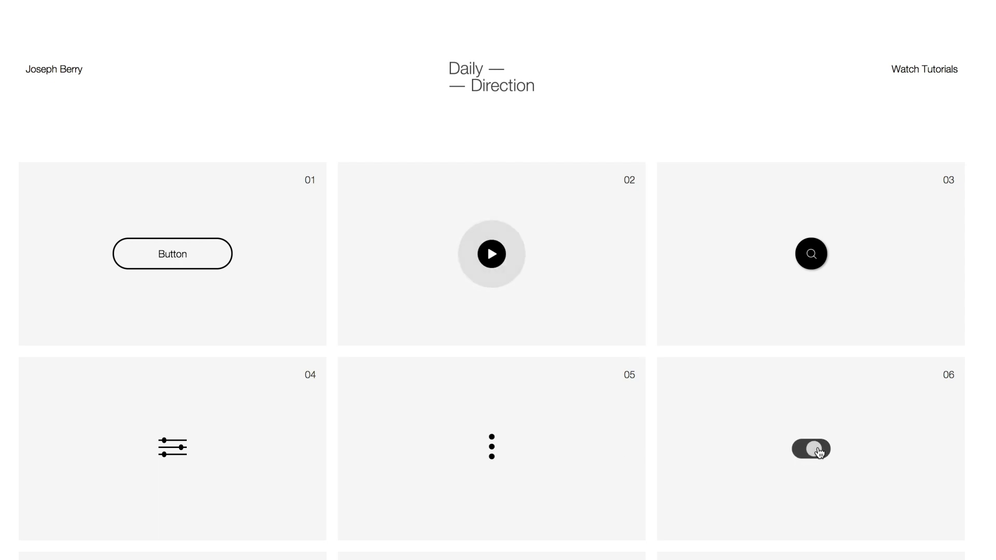
pyautogui.click(811, 449)
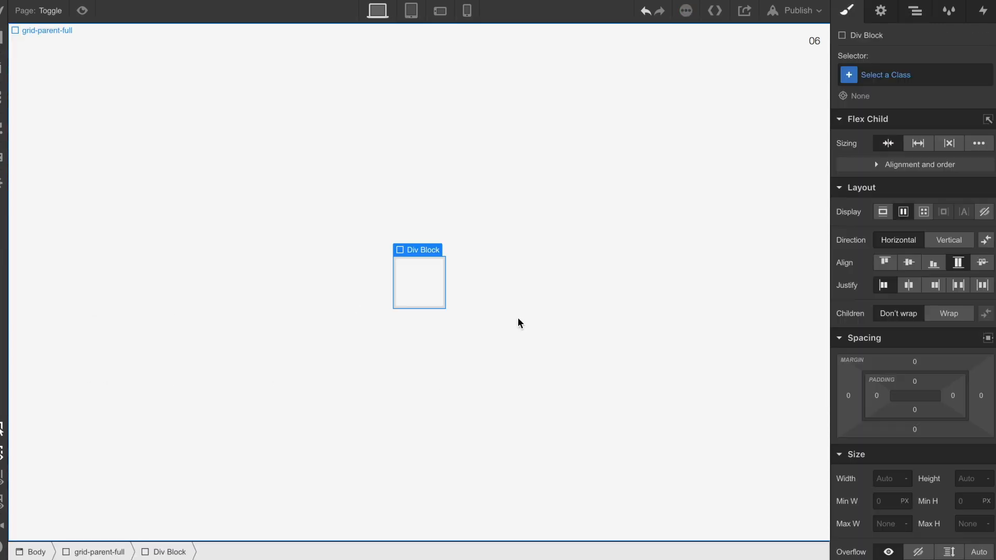
# - Class the div toggle-parent-1, 55 by 28 px, position relative, display flex
pyautogui.click(885, 75)
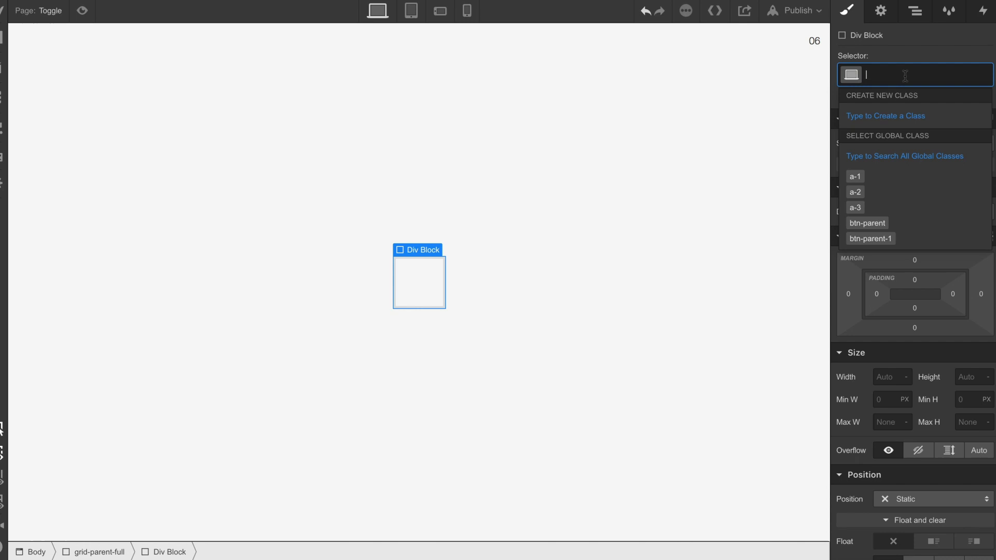
pyautogui.write('toggle-parent-1')
pyautogui.click(974, 377)
pyautogui.write('28')
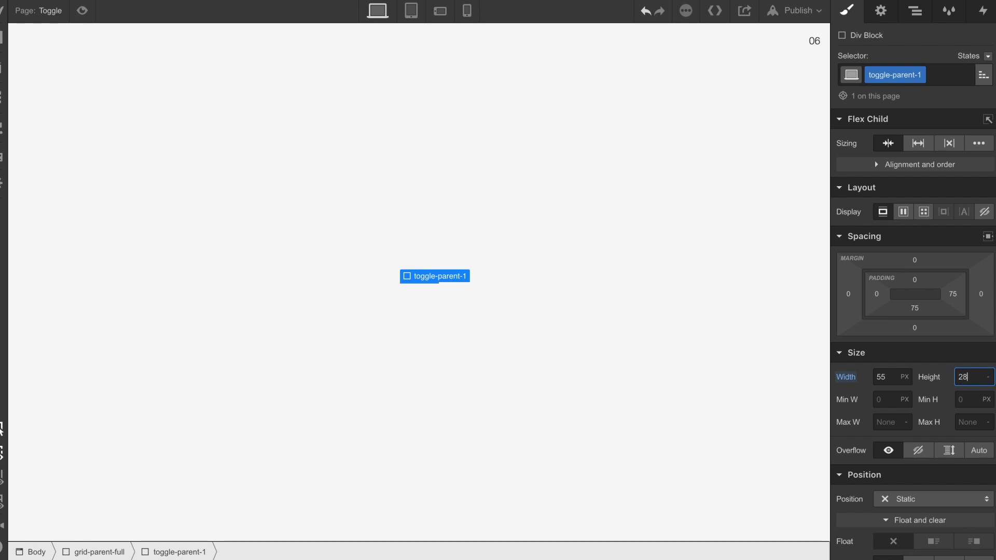
pyautogui.click(933, 499)
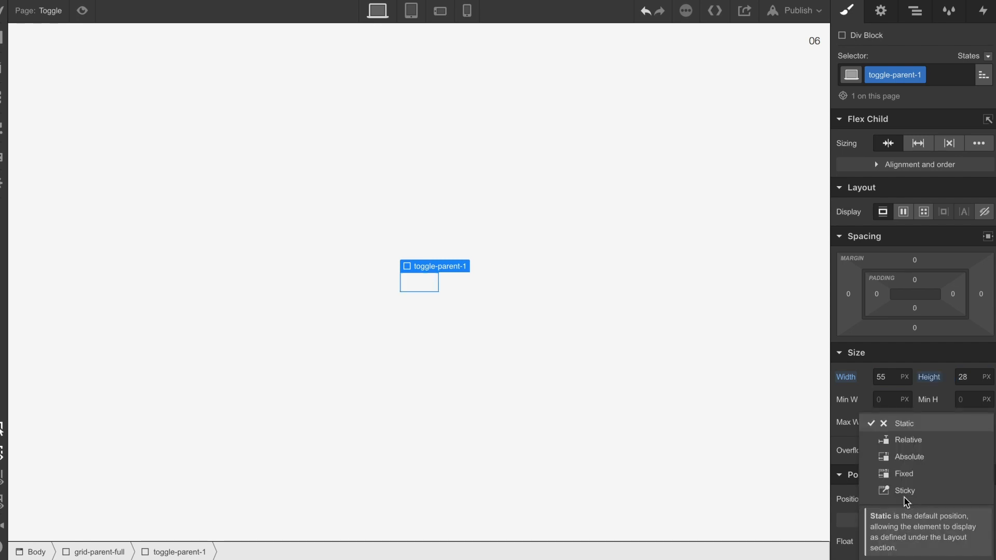
pyautogui.click(908, 440)
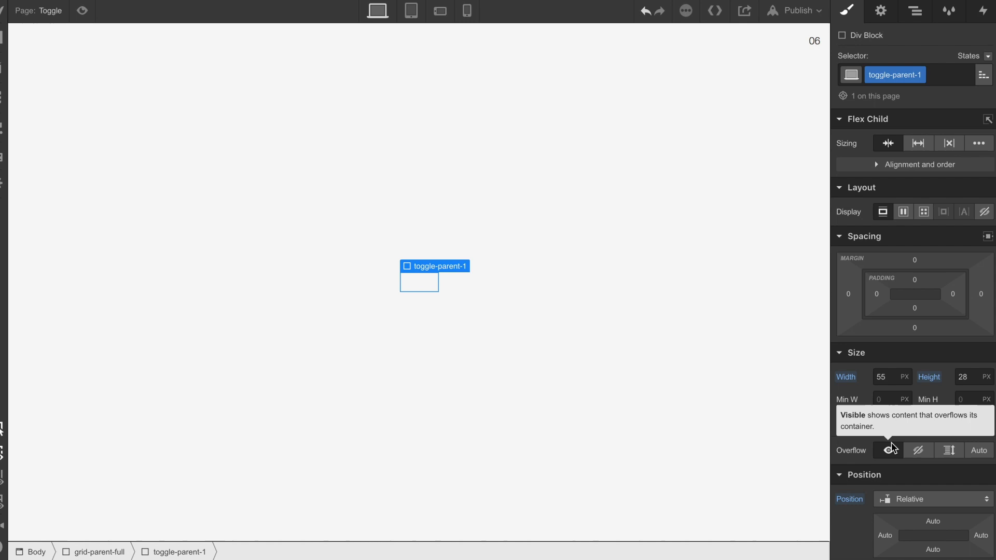
pyautogui.click(902, 211)
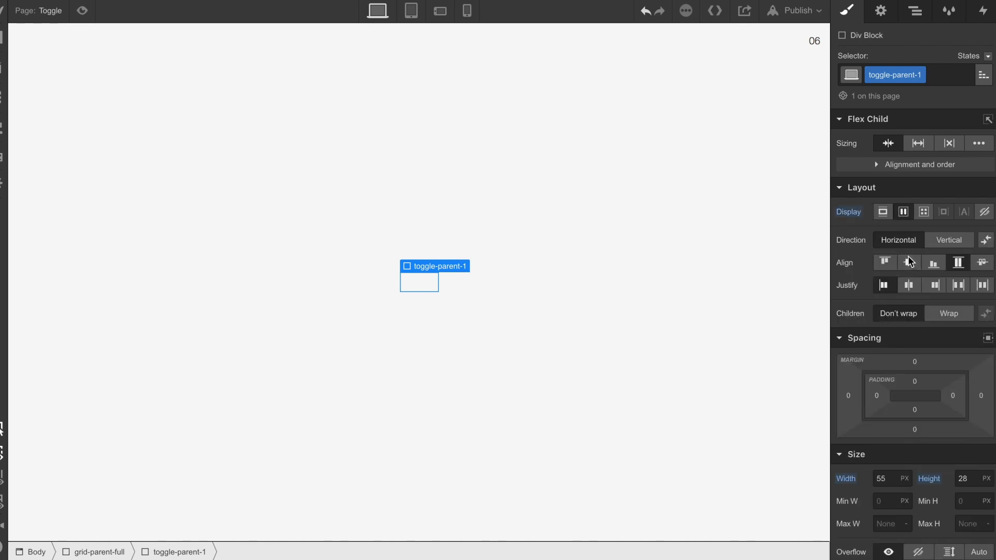
pyautogui.scroll(-3)
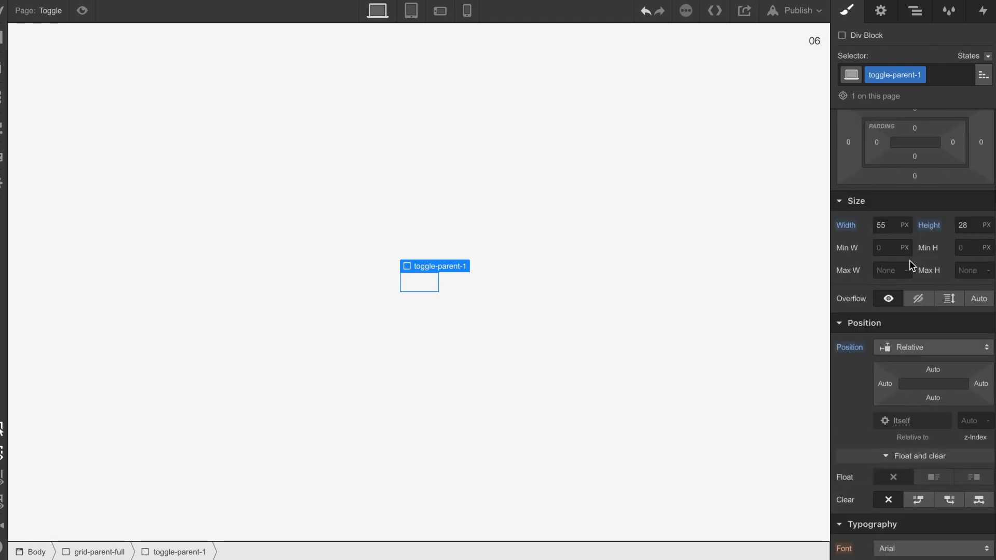
pyautogui.scroll(-3)
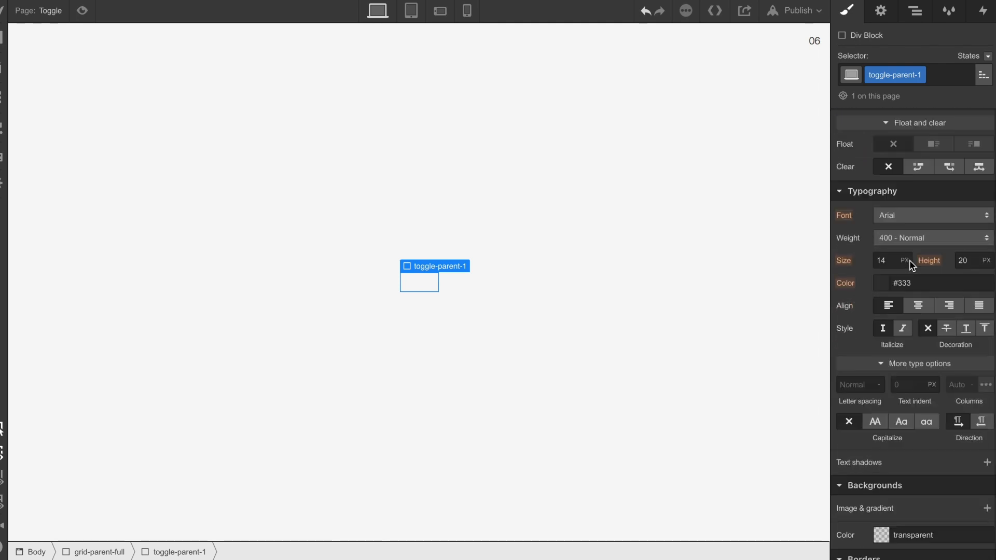
# - Give toggle-parent-1 a #dadada background with 50 px radius and nest a div inside it
pyautogui.click(881, 534)
pyautogui.write('50')
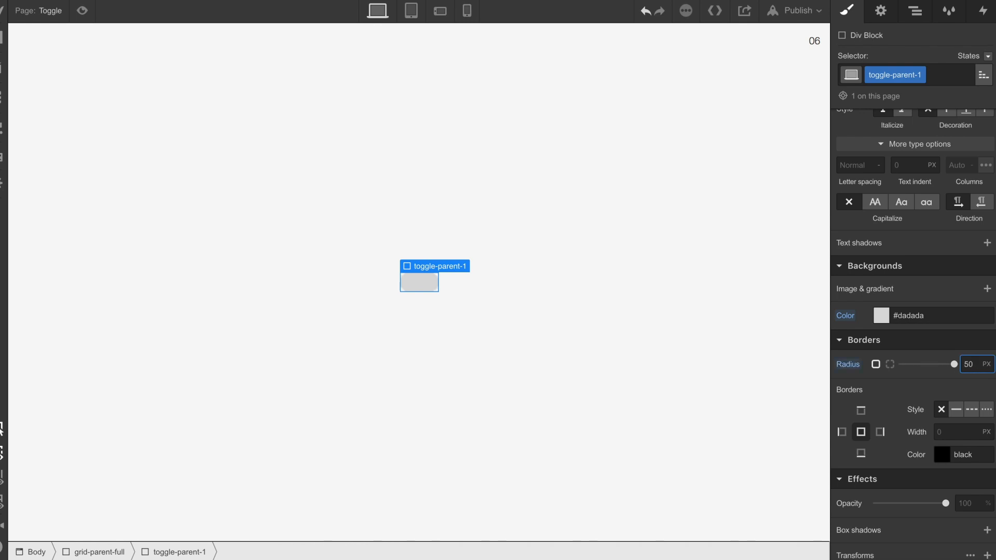
pyautogui.click(100, 550)
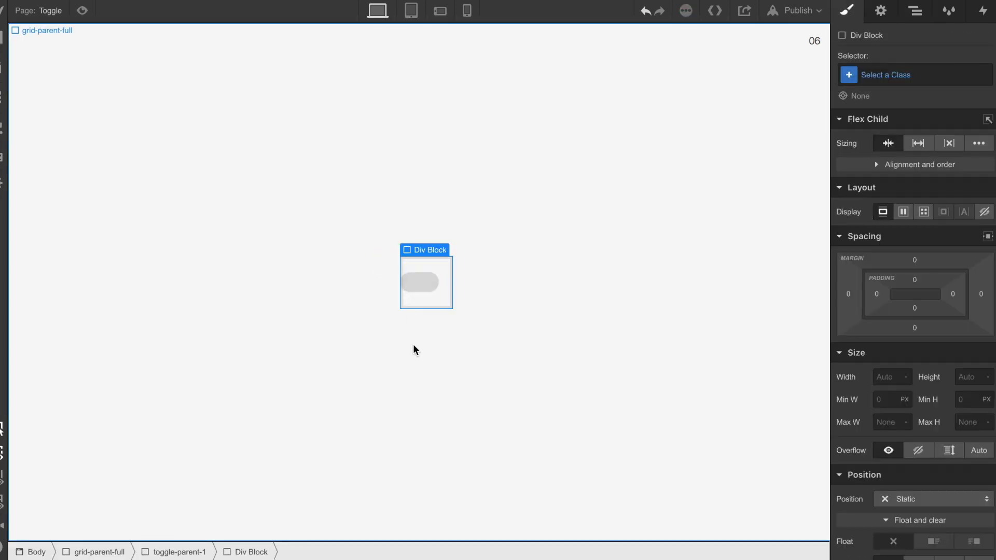
# - Class the inner div toggle-dot, size it 25 by 25 px and give it a grey background
pyautogui.click(912, 74)
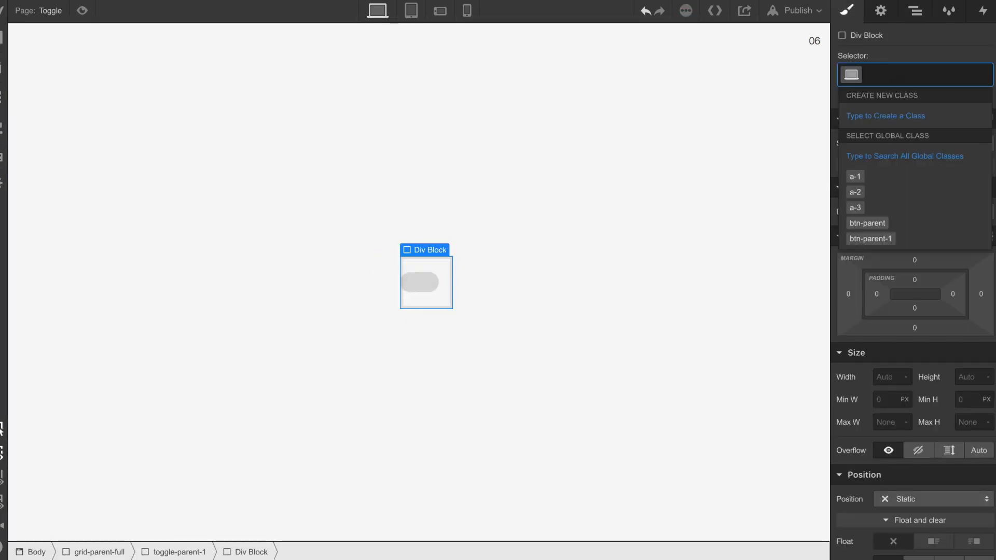
pyautogui.write('toggle-dot')
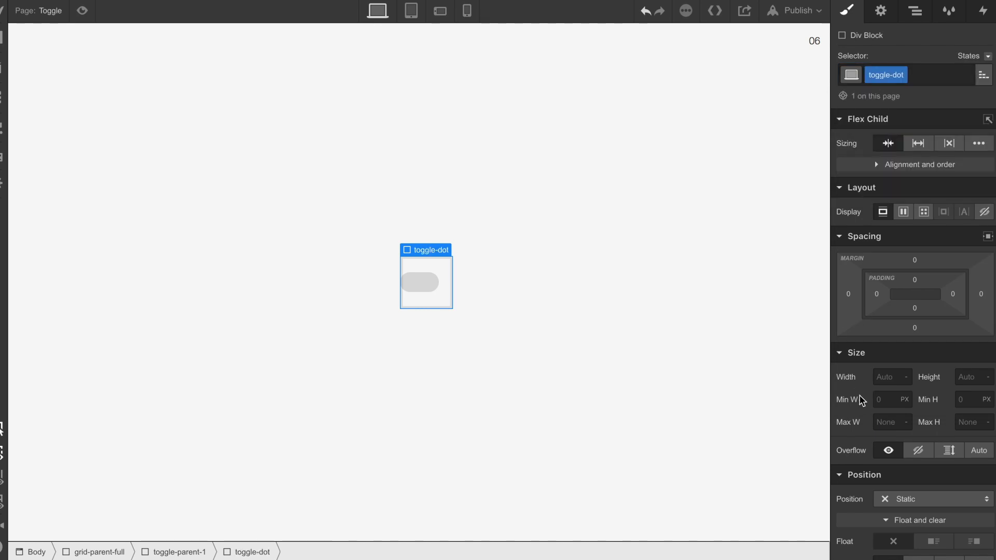
pyautogui.click(889, 376)
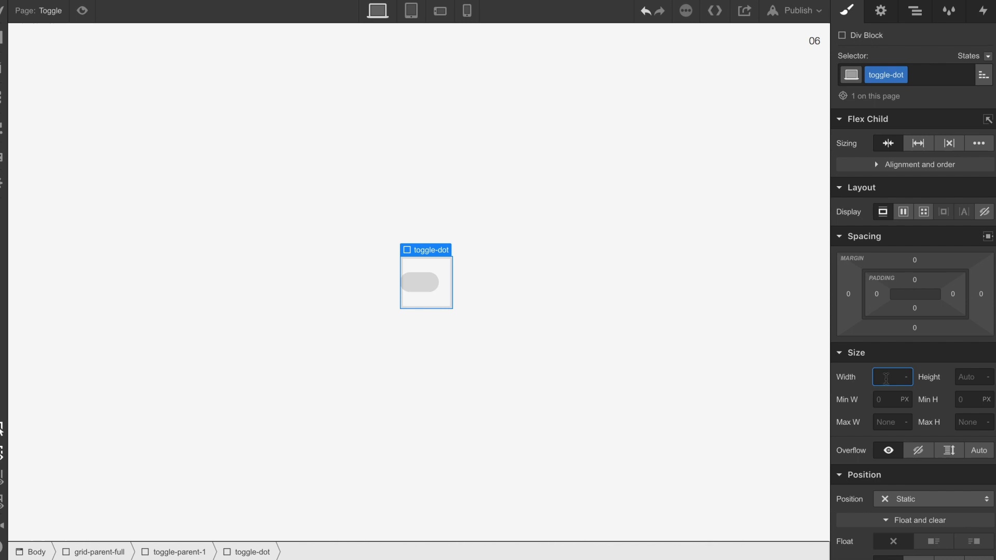
pyautogui.write('25')
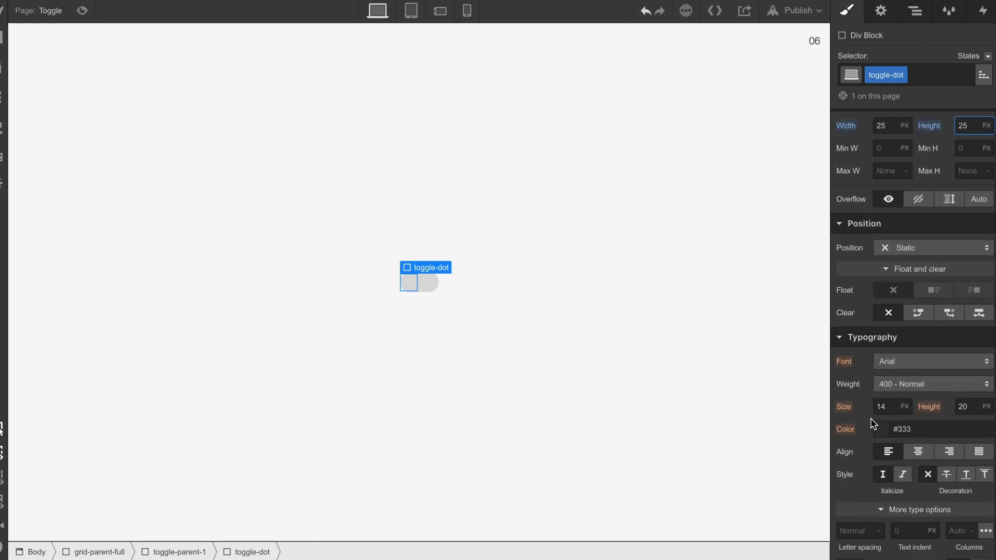
pyautogui.scroll(-3)
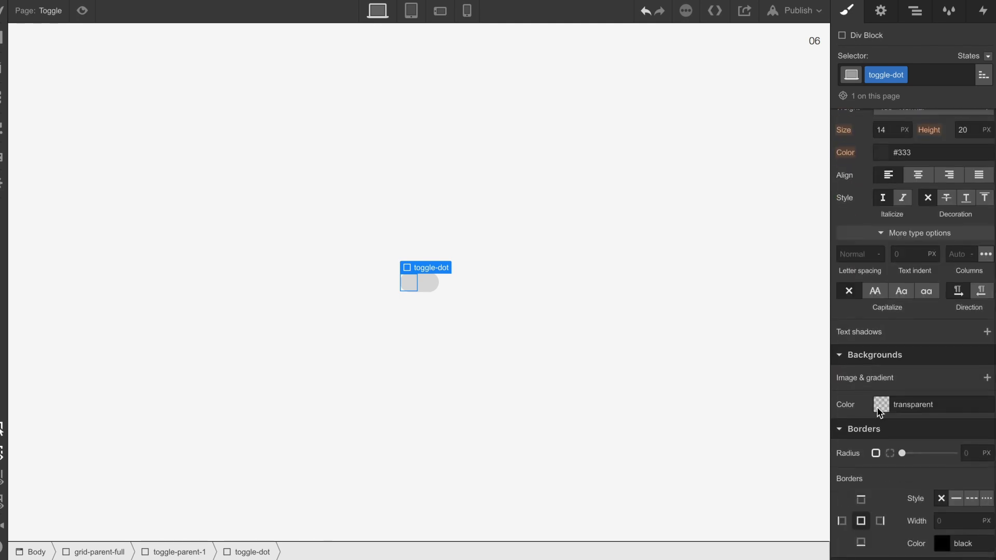
pyautogui.click(882, 405)
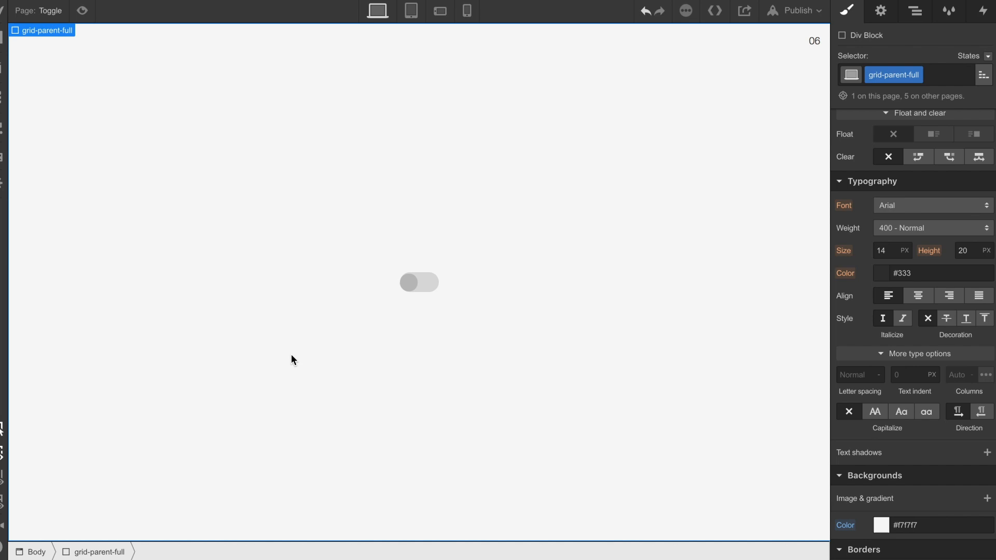
# - Give toggle-dot a small left margin, check spacing, then select the toggle-parent-1 pill
pyautogui.click(418, 282)
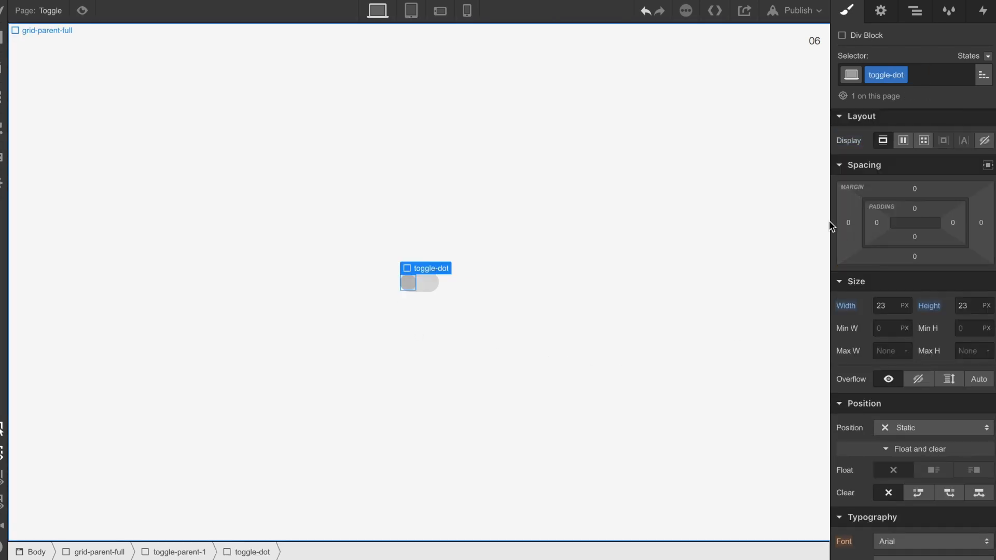
pyautogui.click(848, 222)
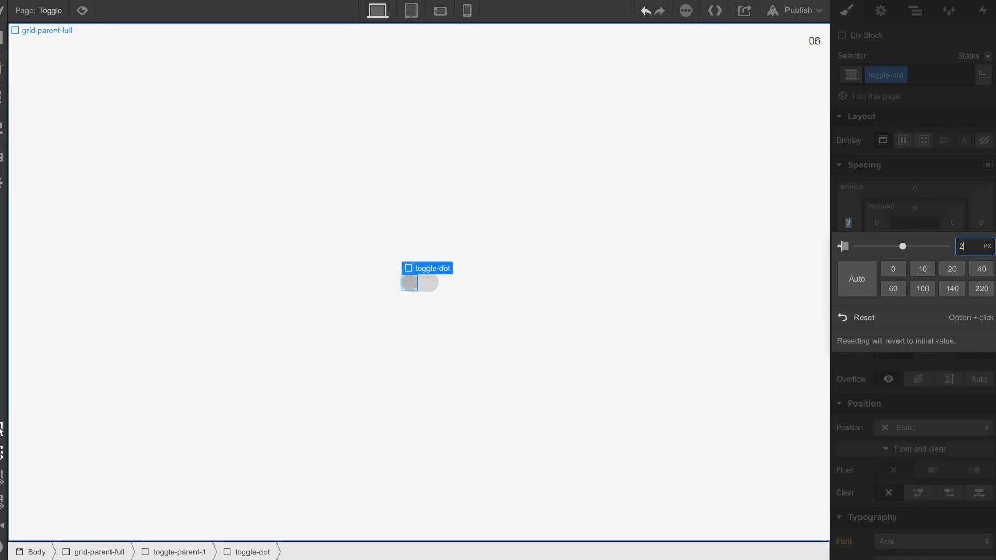
pyautogui.click(47, 30)
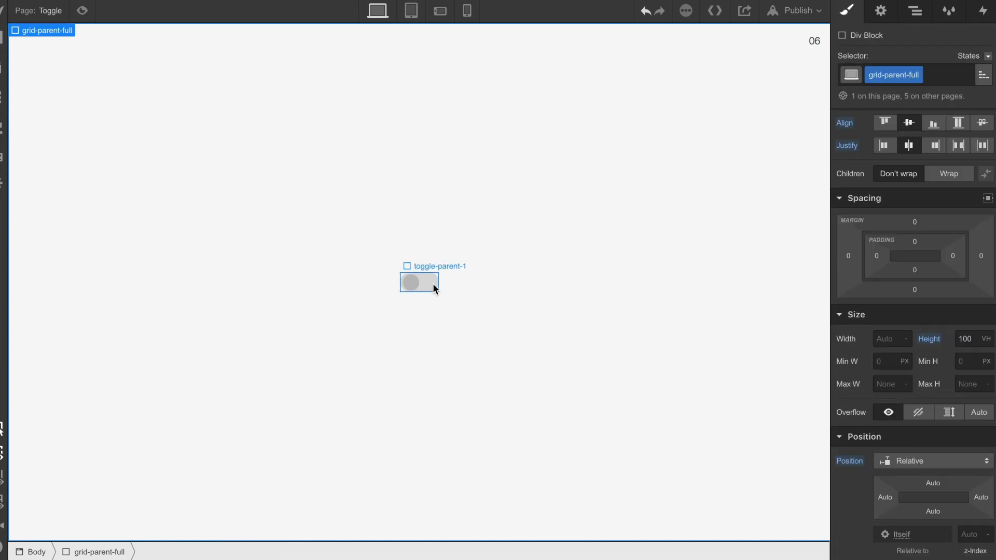
pyautogui.click(418, 282)
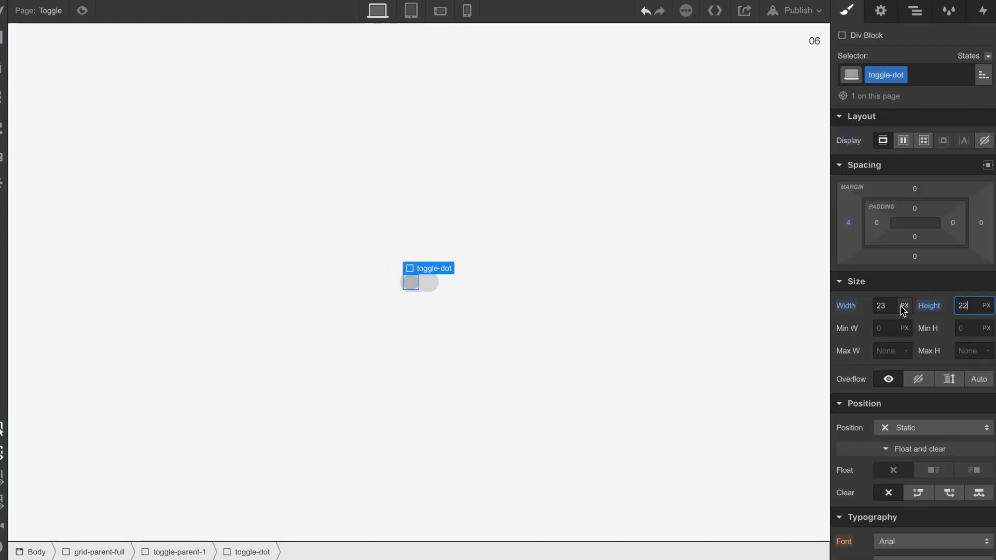
pyautogui.click(98, 551)
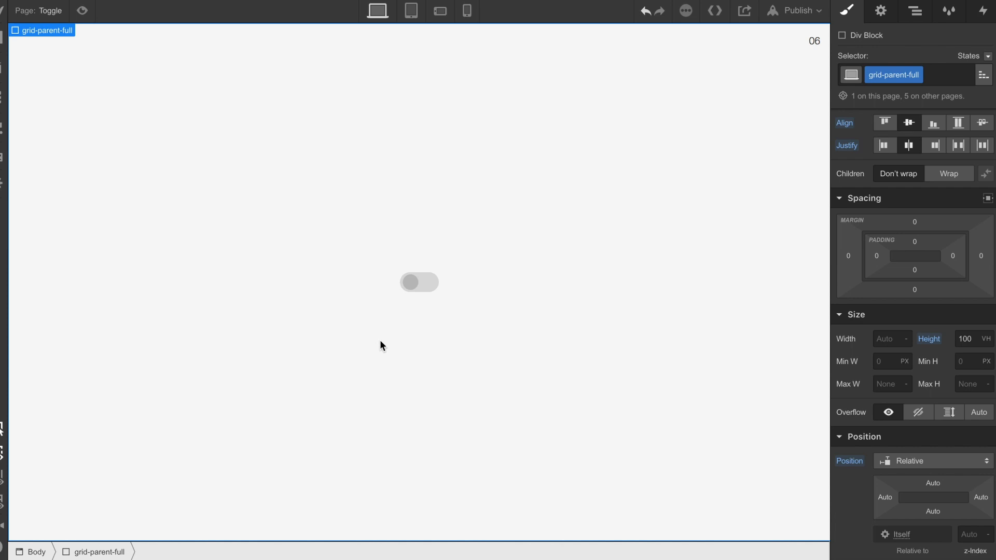
pyautogui.moveTo(354, 234)
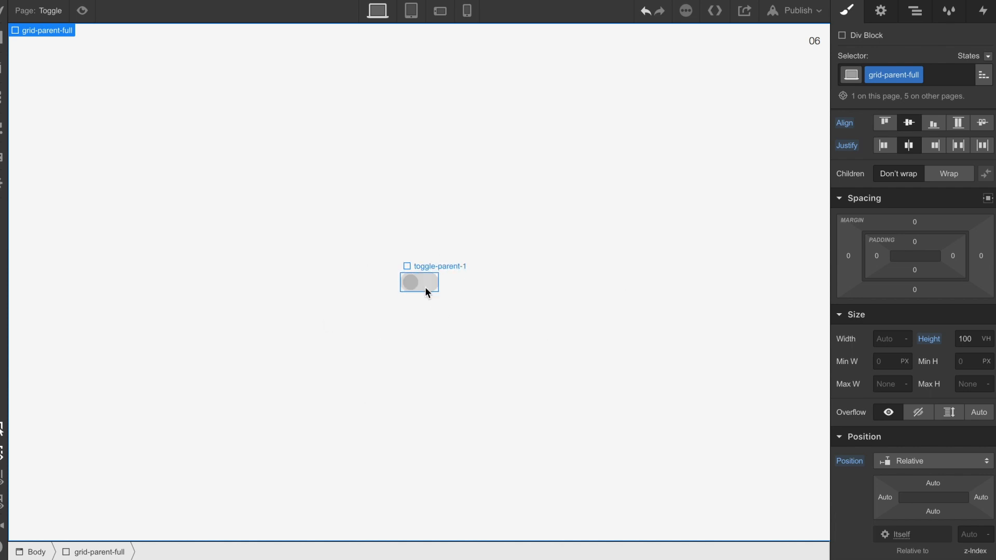
pyautogui.click(915, 12)
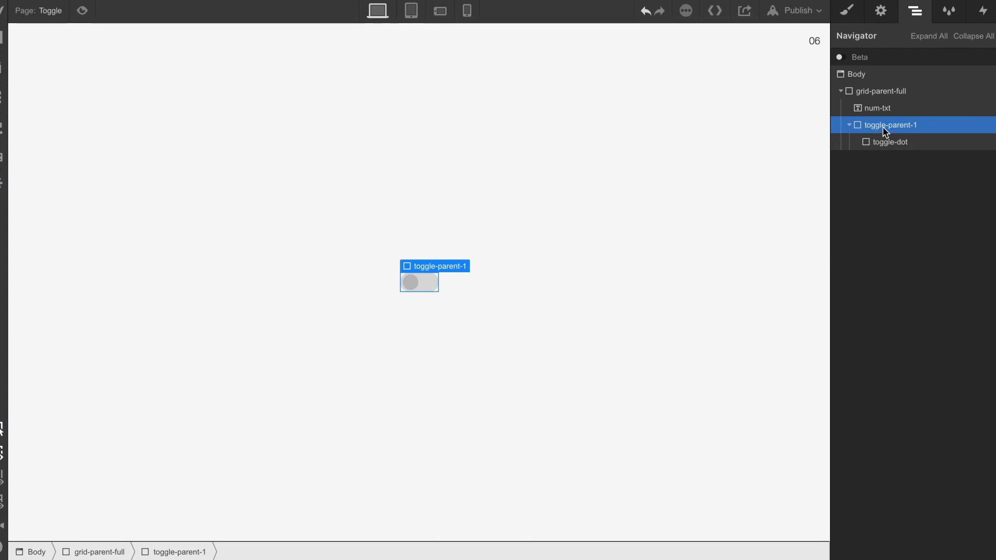
# - Add a mouse-click trigger to toggle-parent-1 whose first click starts new animation 06-toggle-click
pyautogui.click(981, 11)
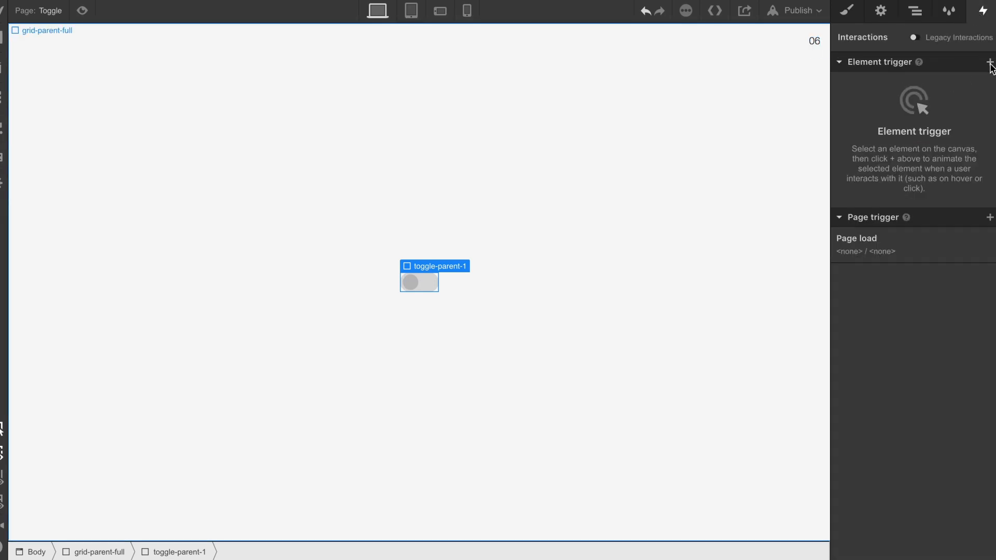
pyautogui.click(989, 61)
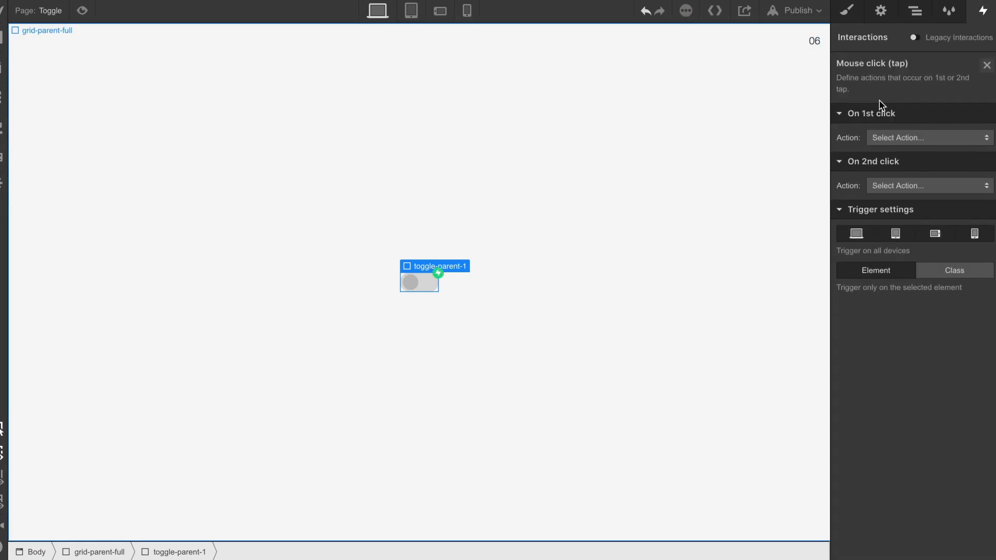
pyautogui.click(927, 137)
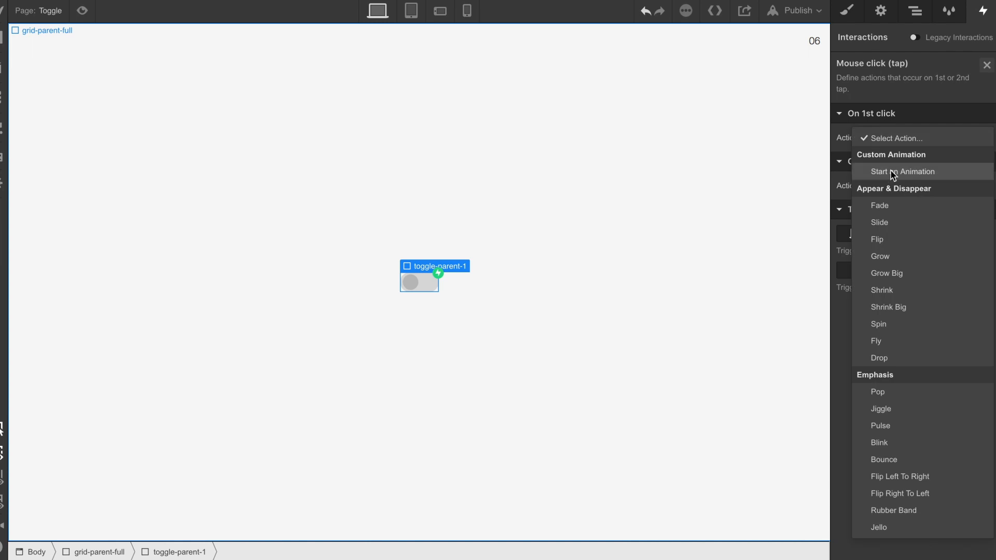
pyautogui.click(902, 172)
pyautogui.write('06')
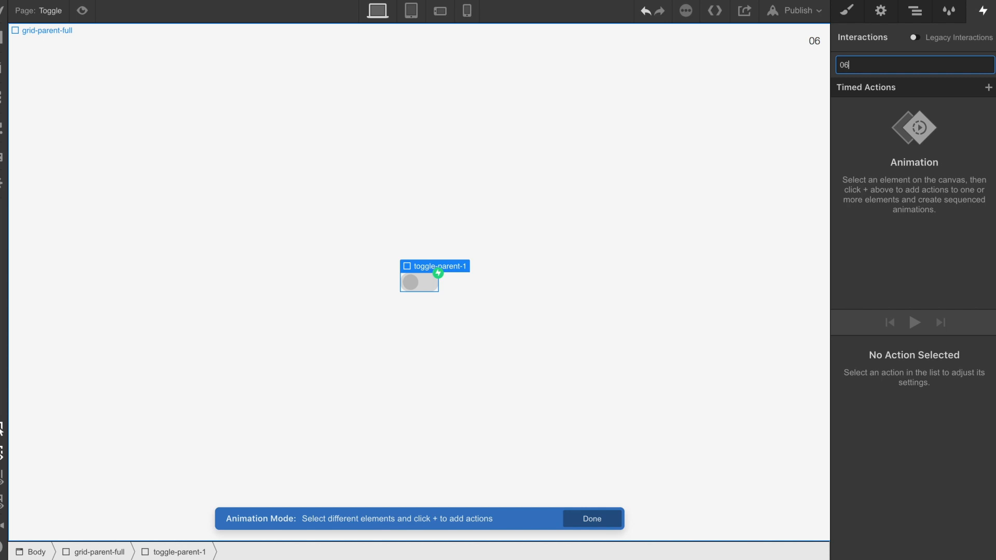
pyautogui.write('-toggle-click')
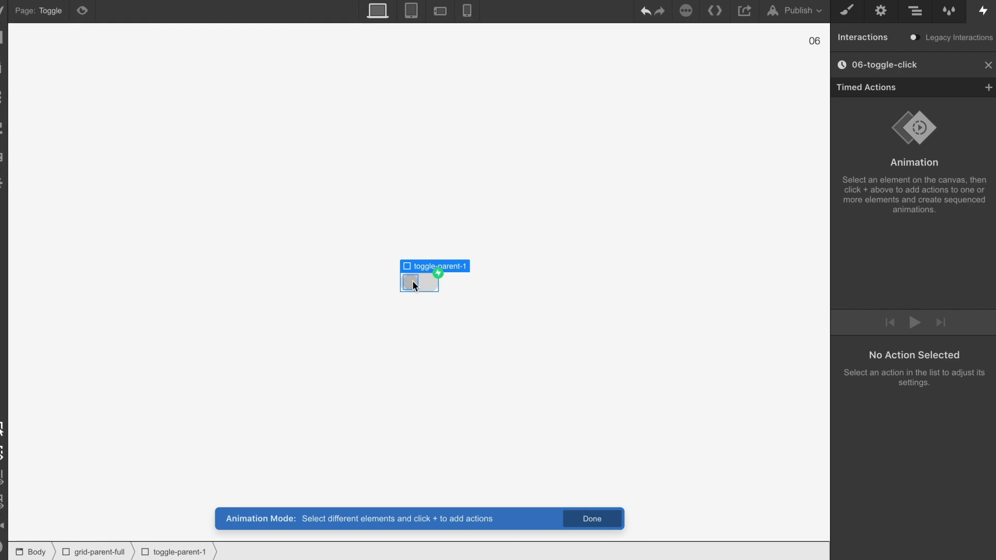
# - Add a toggle-dot Move action at X 0 px and set it as the initial state
pyautogui.click(418, 283)
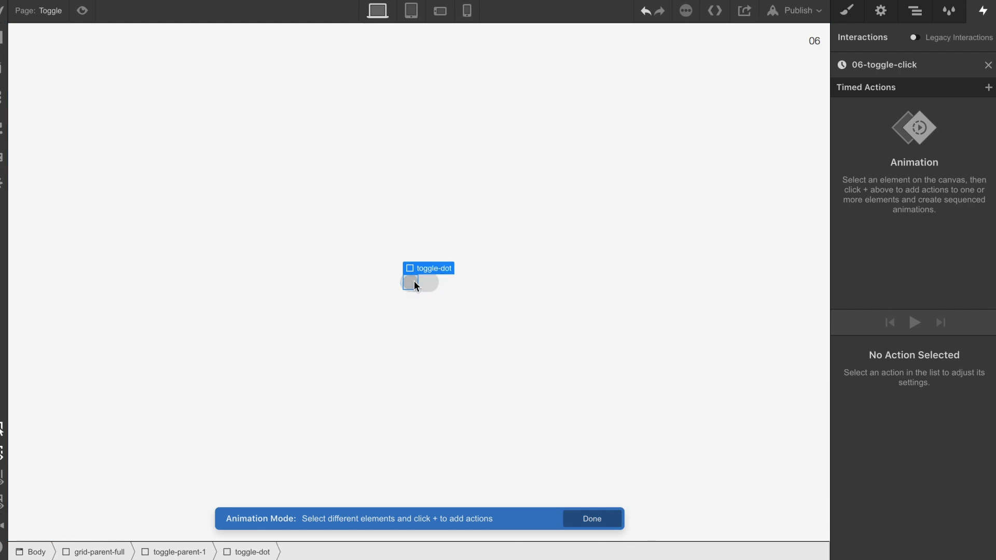
pyautogui.click(989, 87)
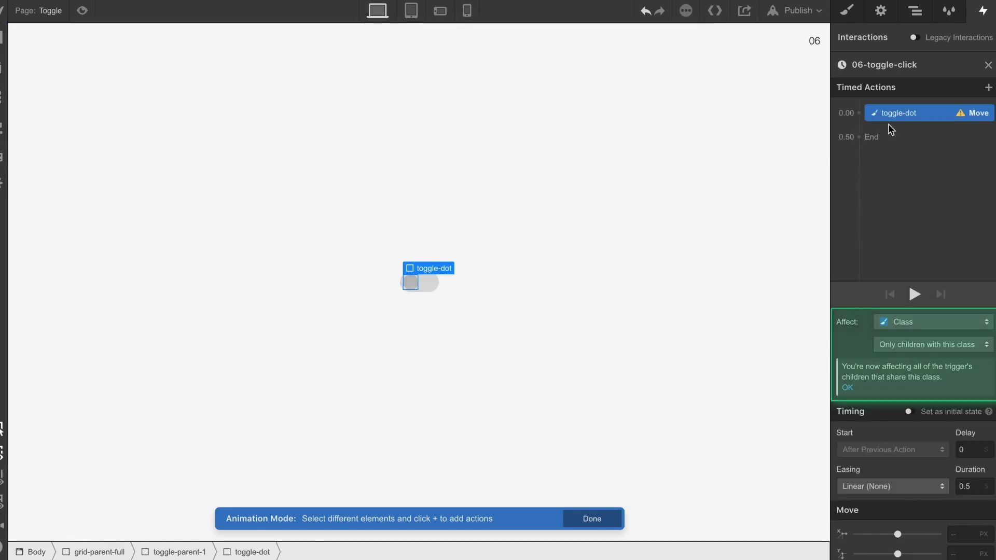
pyautogui.scroll(-3)
pyautogui.write('0')
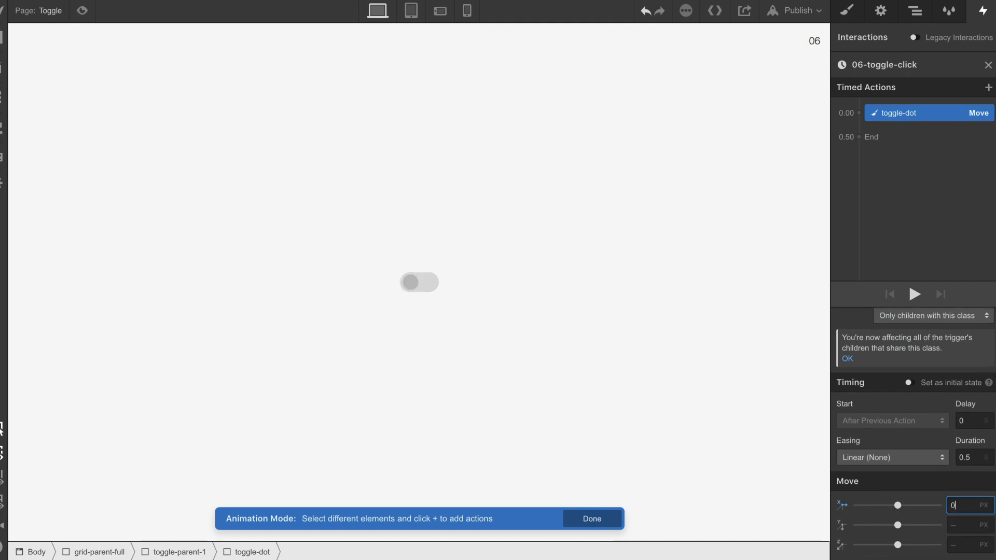
pyautogui.click(420, 282)
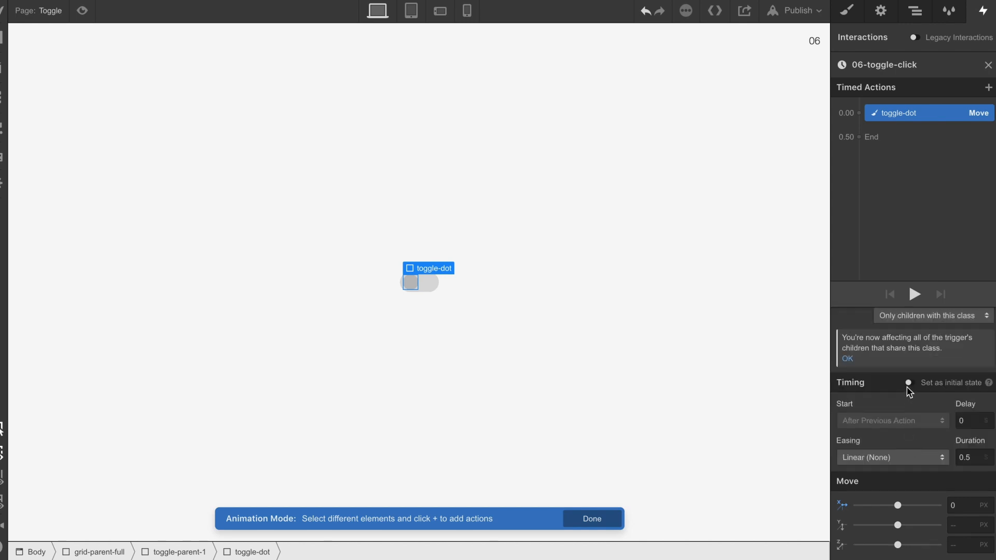
pyautogui.click(859, 124)
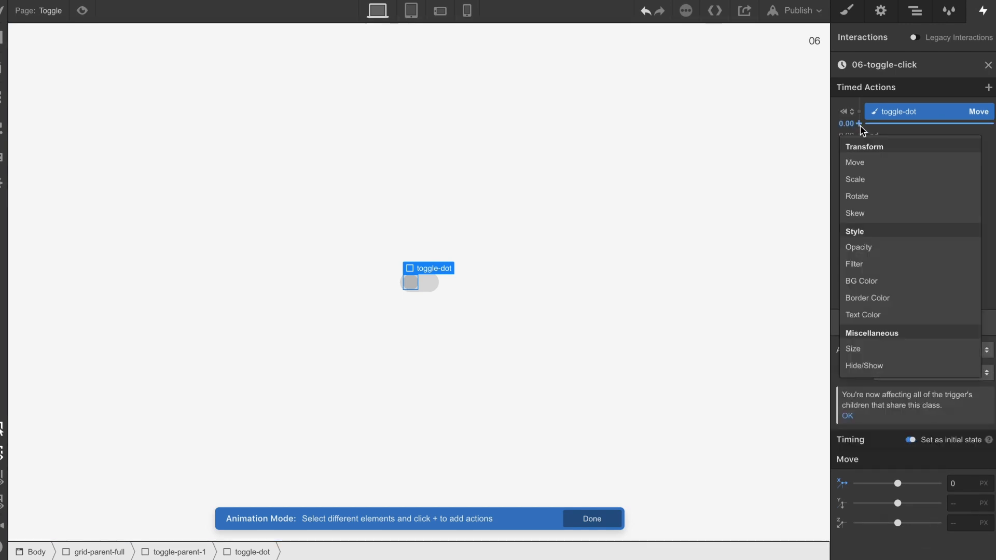
# - Add a second toggle-dot Move action sliding it 25 px right over 0.5 s
pyautogui.click(853, 162)
pyautogui.write('25')
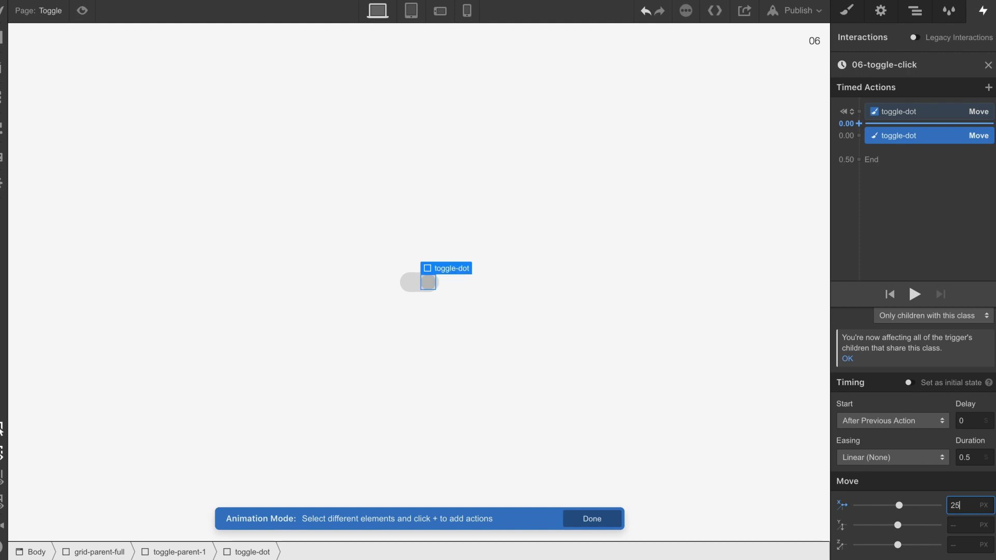
pyautogui.click(909, 112)
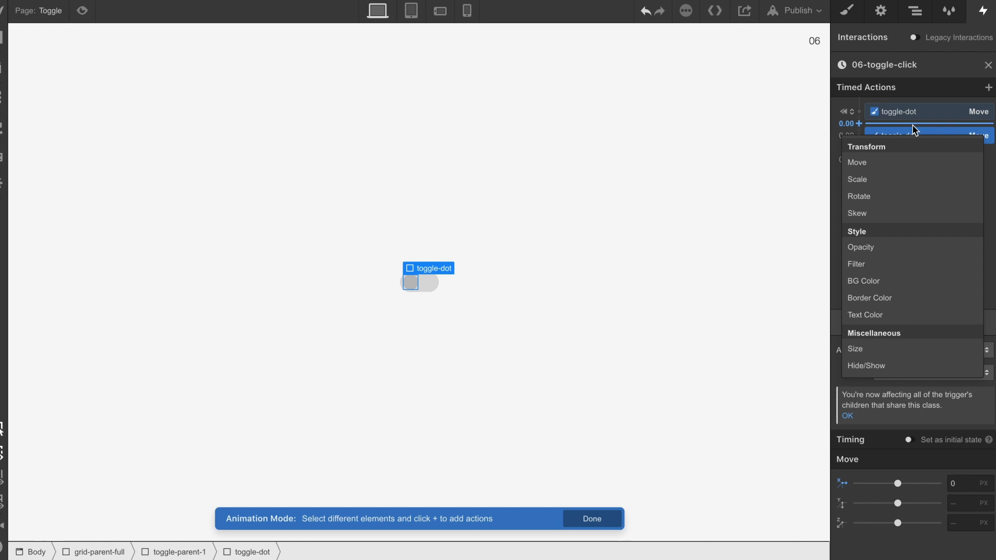
pyautogui.click(857, 162)
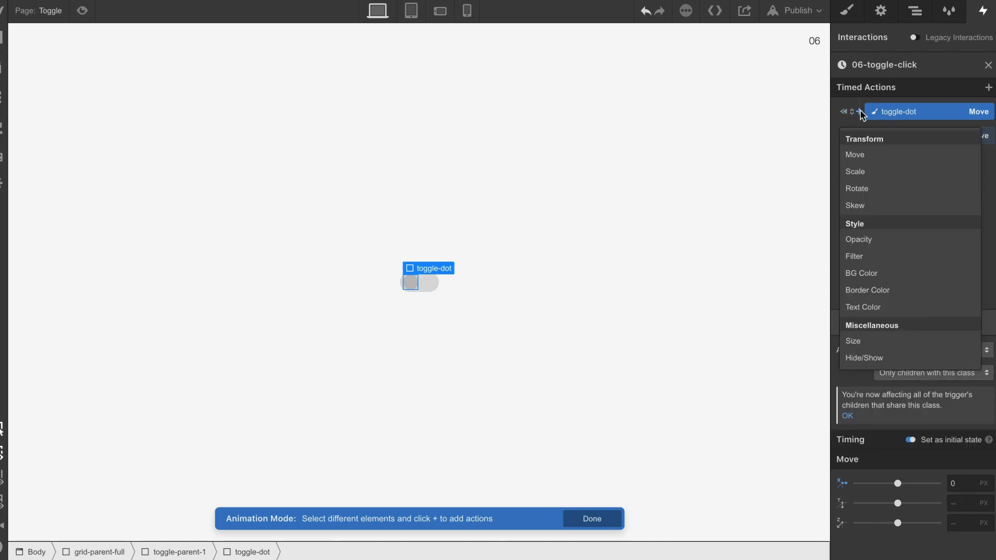
# - Add a toggle-dot BG Color initial-state action and check its current colour #bdbdbd in Styles
pyautogui.click(860, 272)
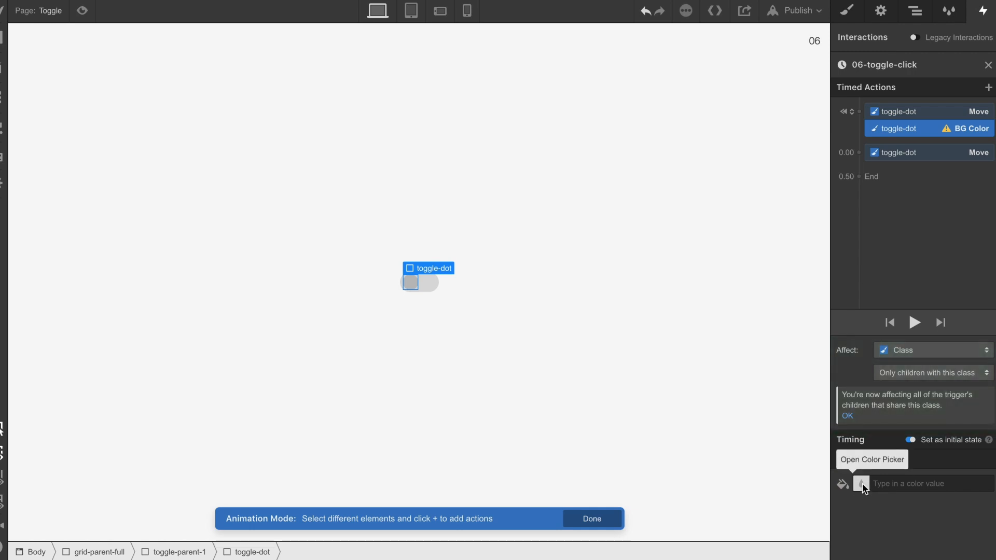
pyautogui.click(846, 10)
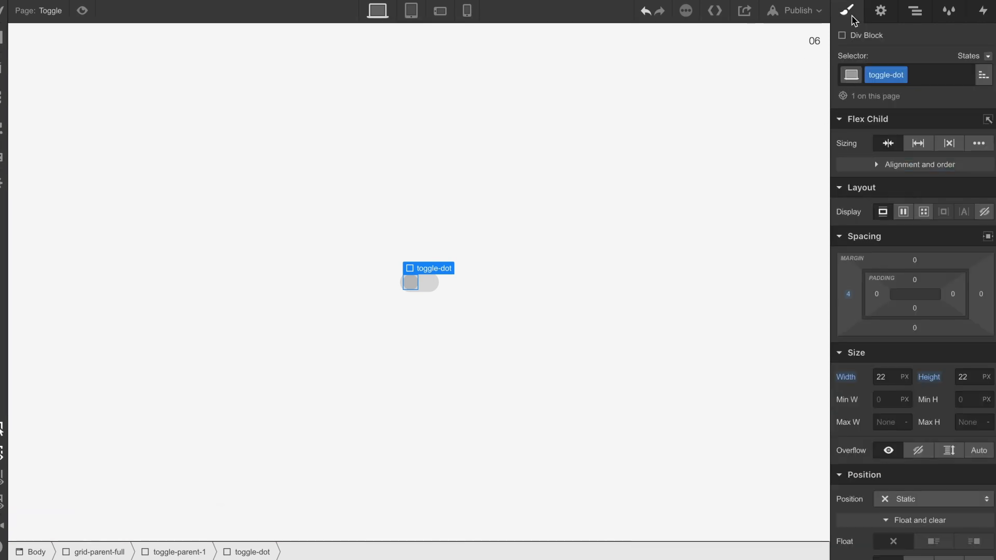
pyautogui.scroll(-3)
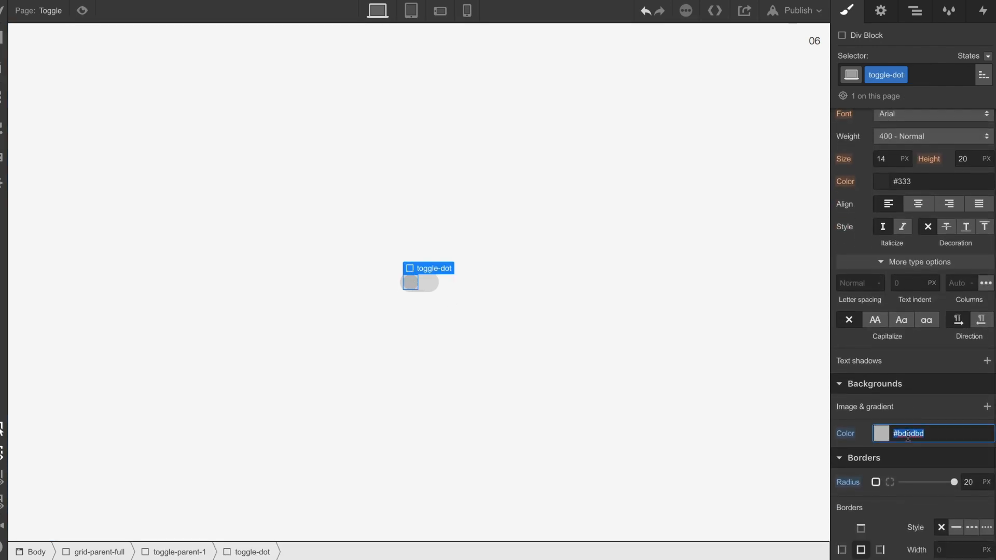
pyautogui.click(980, 12)
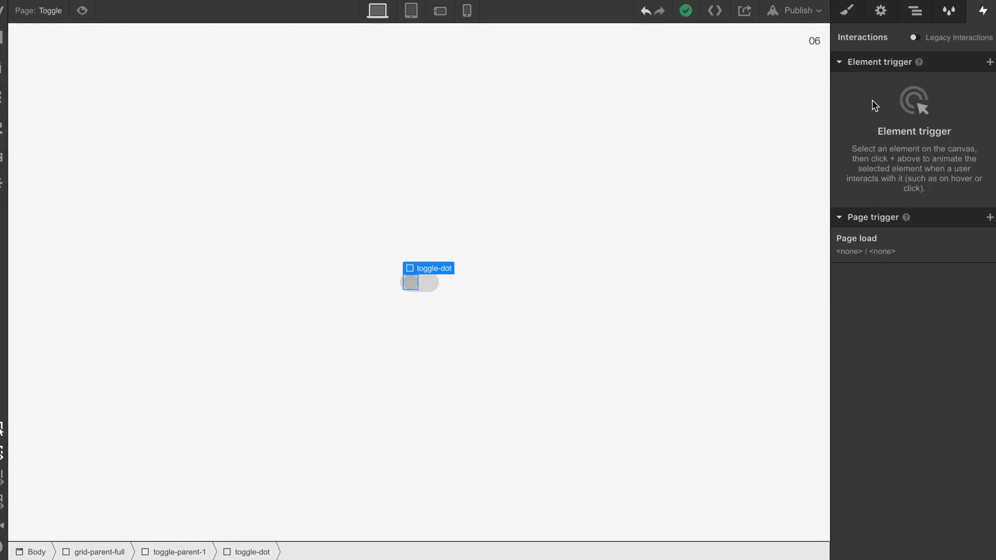
# - Move the toggle-dot BG Color action into the 0.00 step and set it to white
pyautogui.click(989, 61)
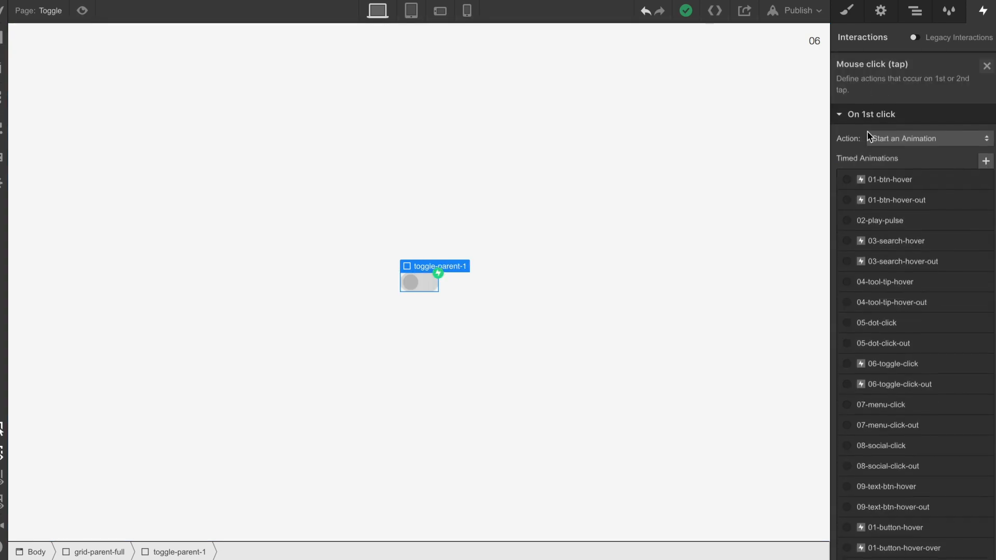
pyautogui.click(890, 363)
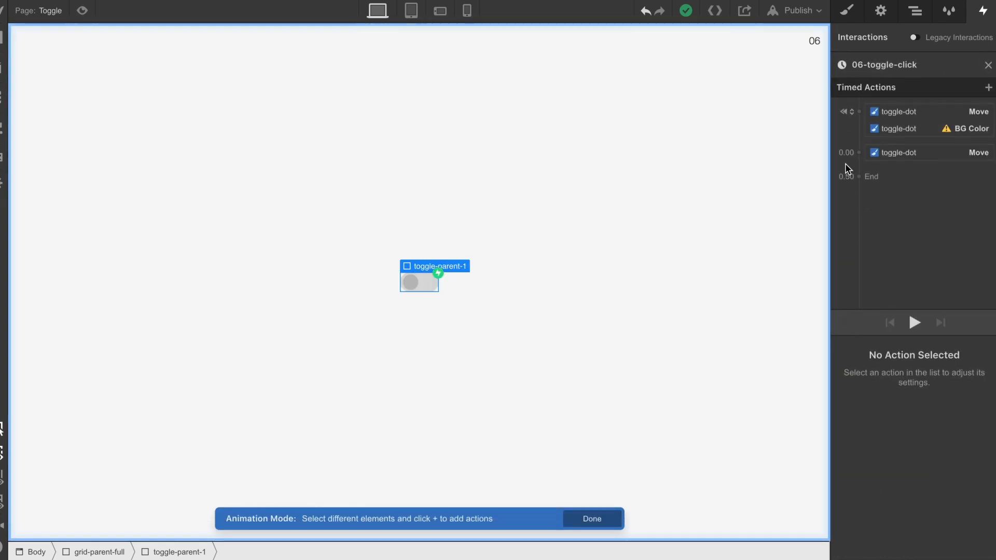
pyautogui.click(928, 128)
pyautogui.write('#bdbdbd')
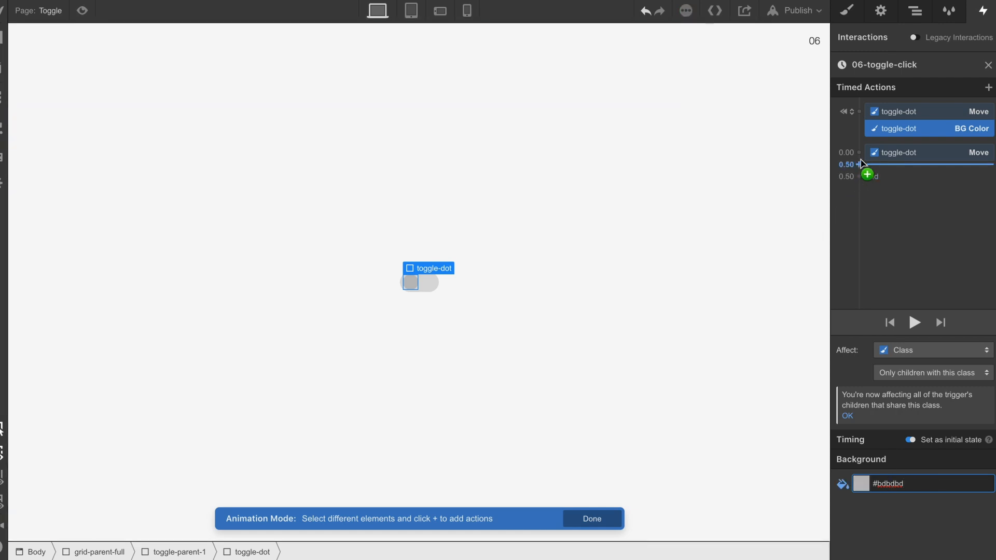
pyautogui.click(864, 175)
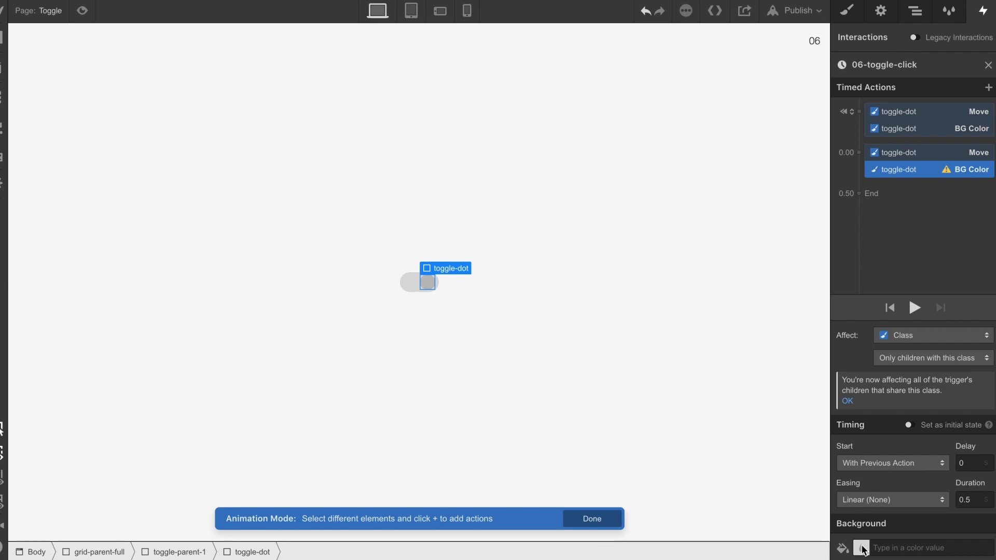
pyautogui.click(842, 548)
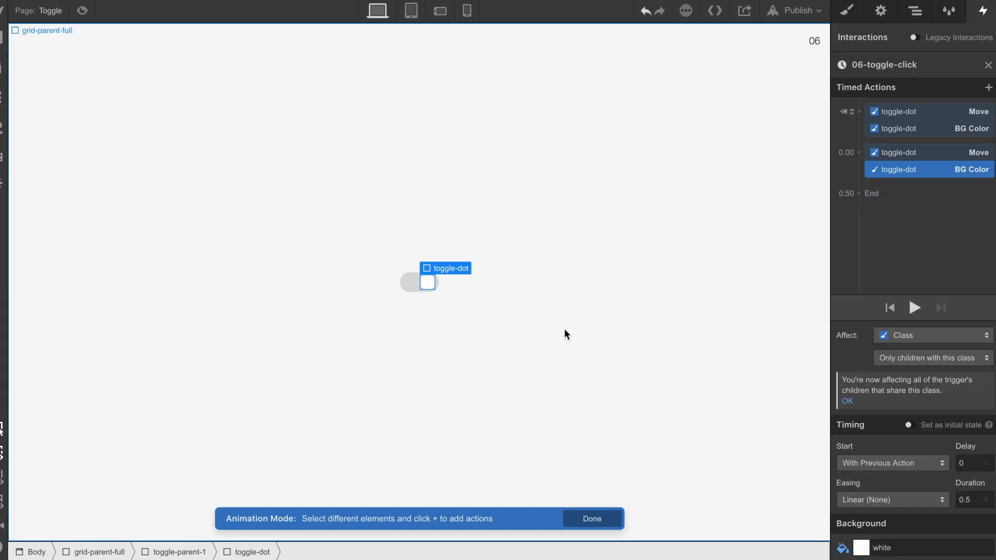
pyautogui.click(418, 282)
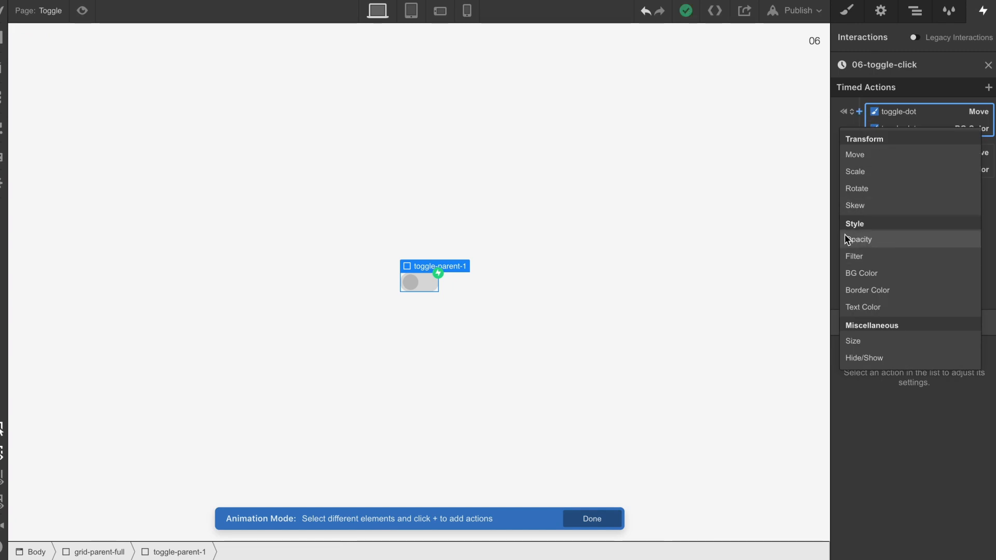
pyautogui.moveTo(838, 261)
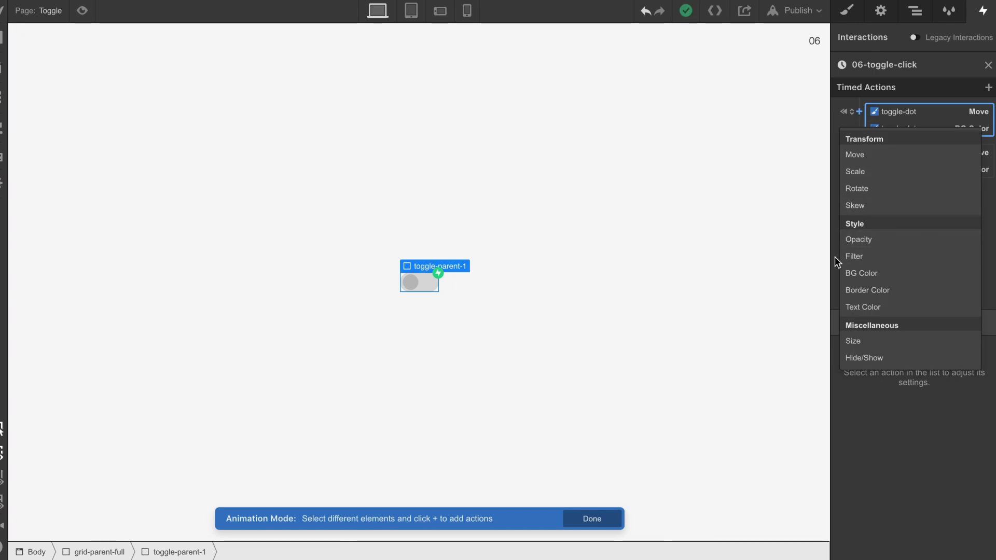
# - Add toggle-parent-1 BG Color actions: #dadada as initial state, black in the 0.00 step
pyautogui.click(861, 272)
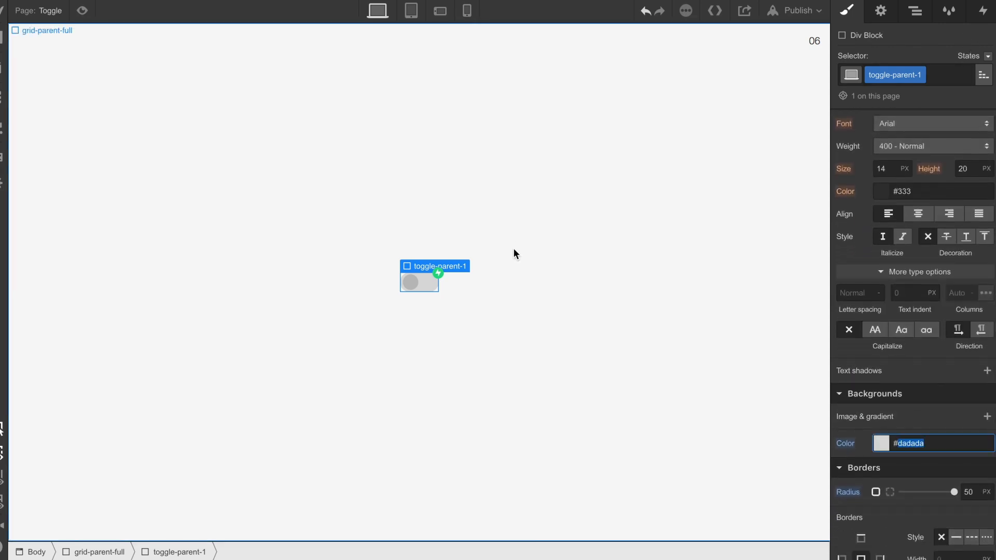
pyautogui.click(981, 10)
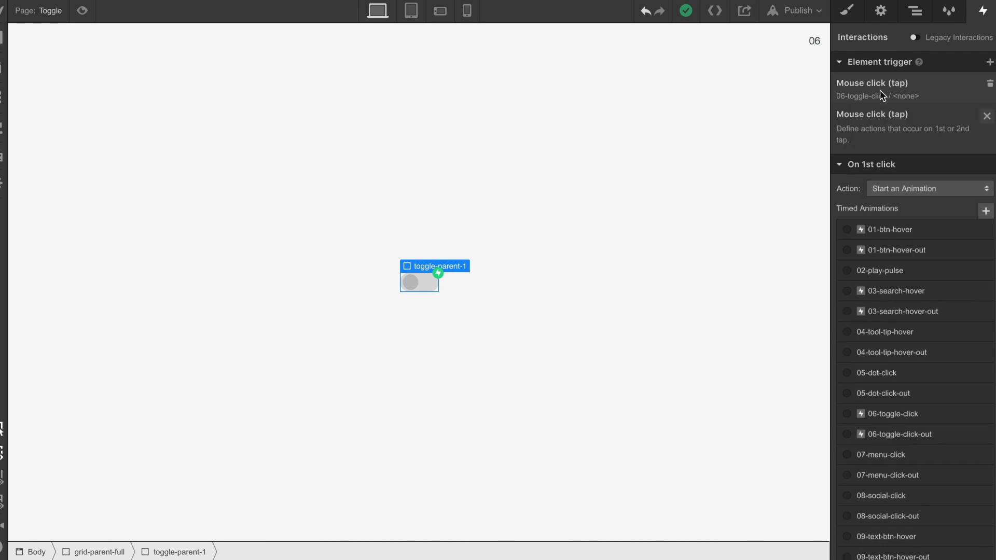
pyautogui.click(893, 414)
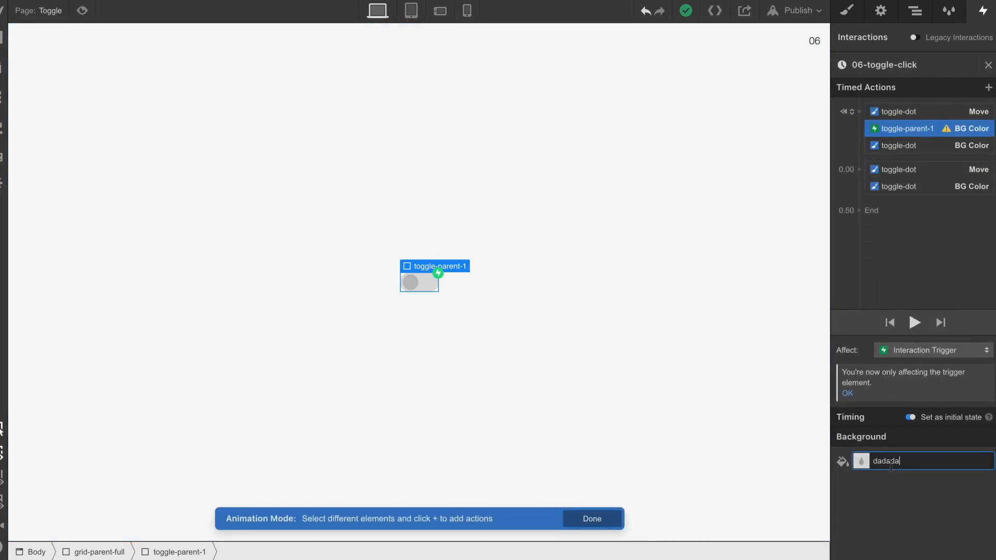
pyautogui.click(858, 169)
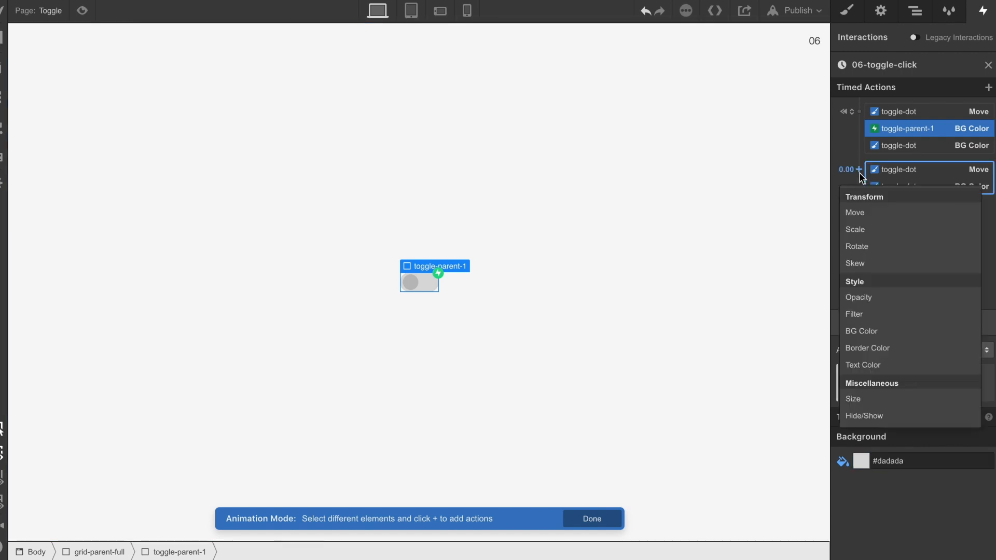
pyautogui.click(861, 330)
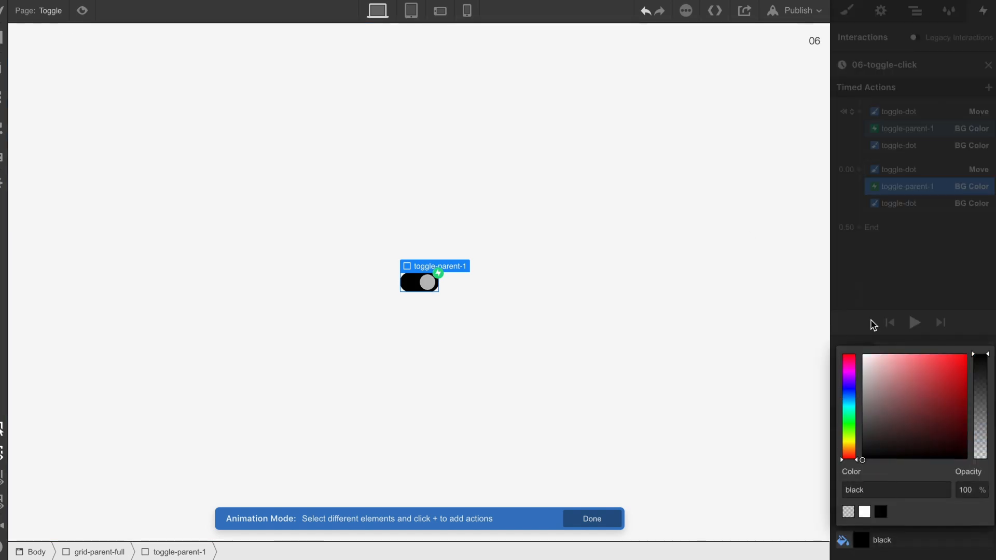
# - Apply Ease easing to all three second-step actions and return to the click trigger settings
pyautogui.click(897, 203)
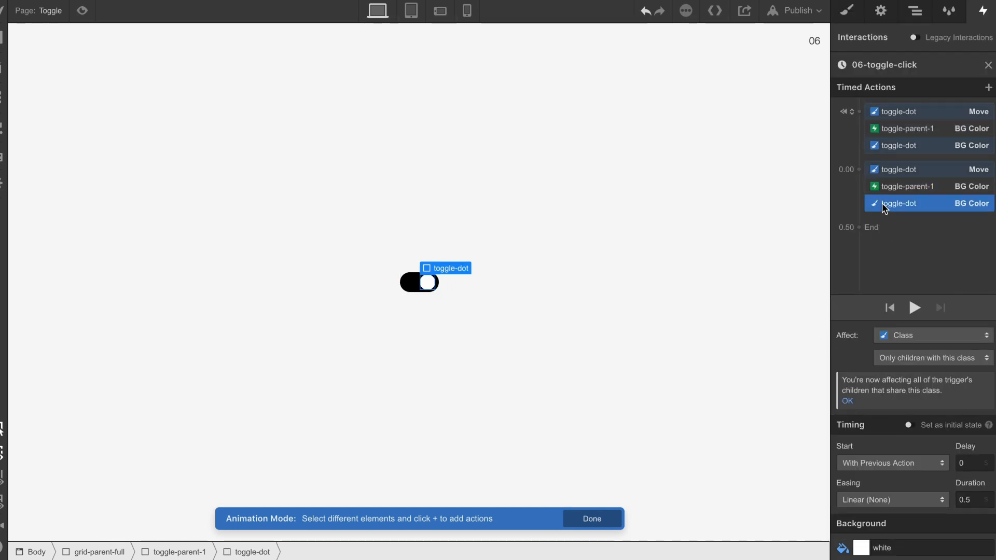
pyautogui.click(896, 169)
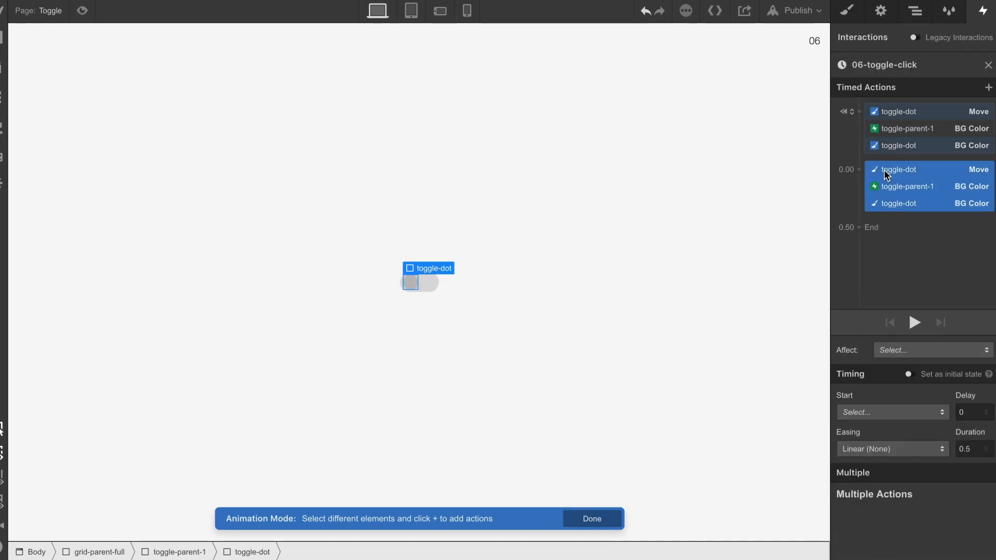
pyautogui.click(892, 449)
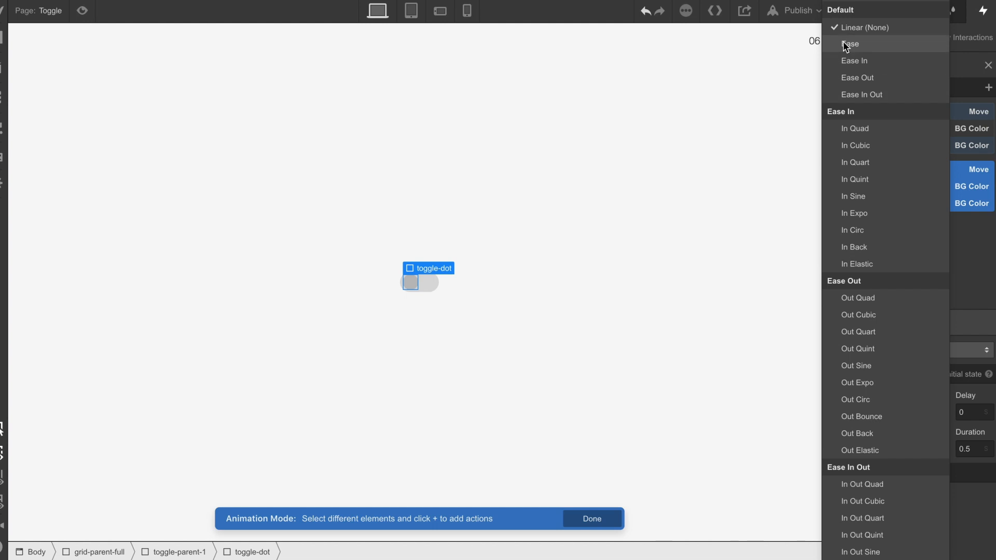
pyautogui.click(851, 44)
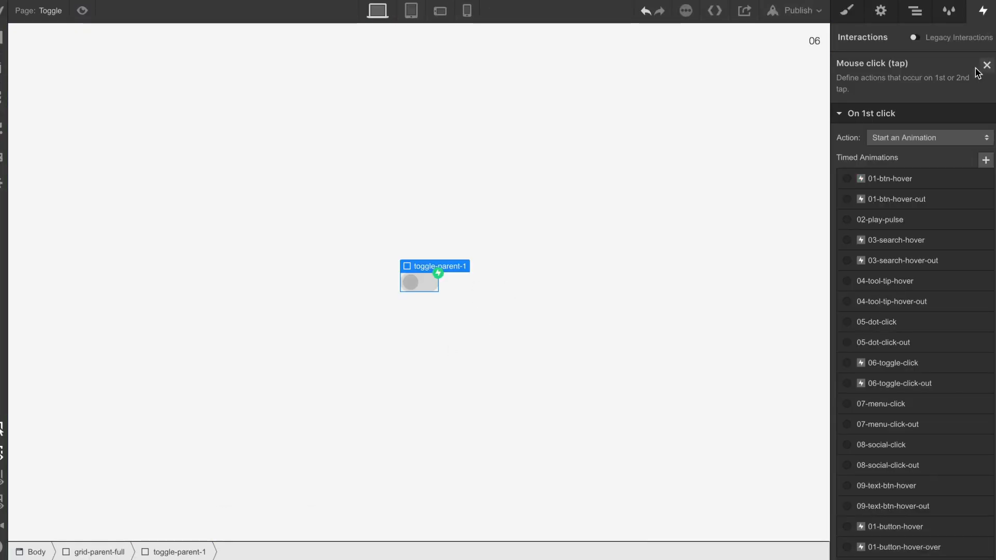
# - Make the second click start animation 06-toggle-click 2 and bring it up for editing
pyautogui.click(927, 137)
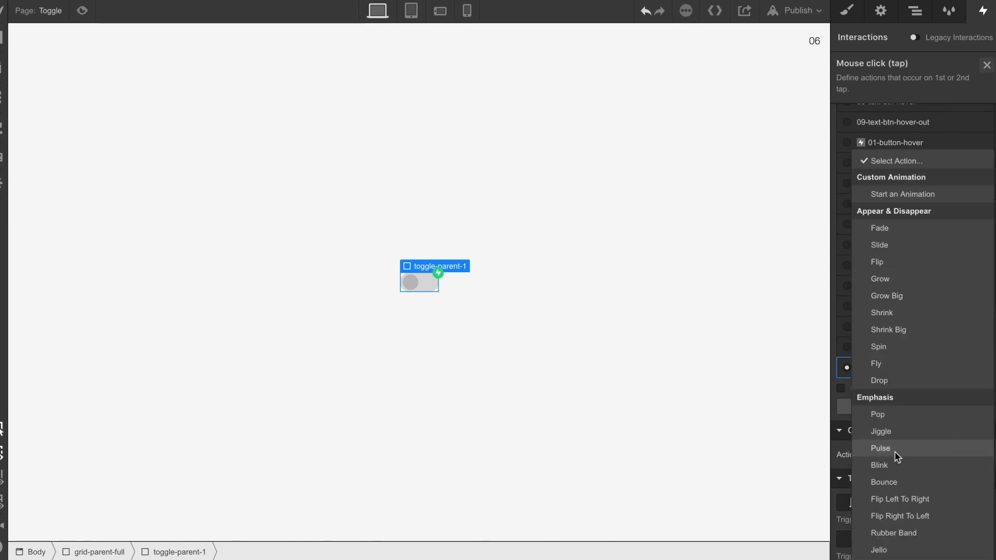
pyautogui.click(881, 448)
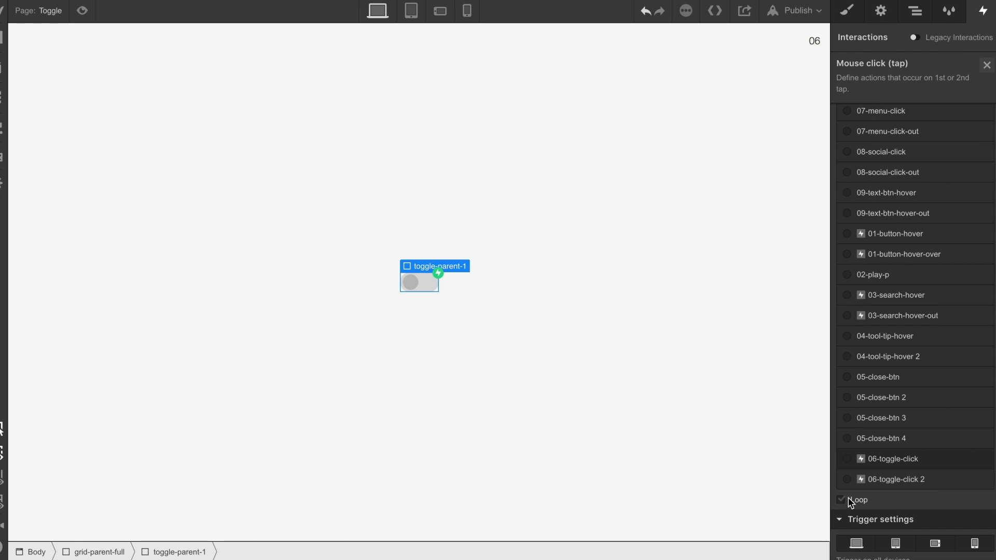
pyautogui.click(895, 479)
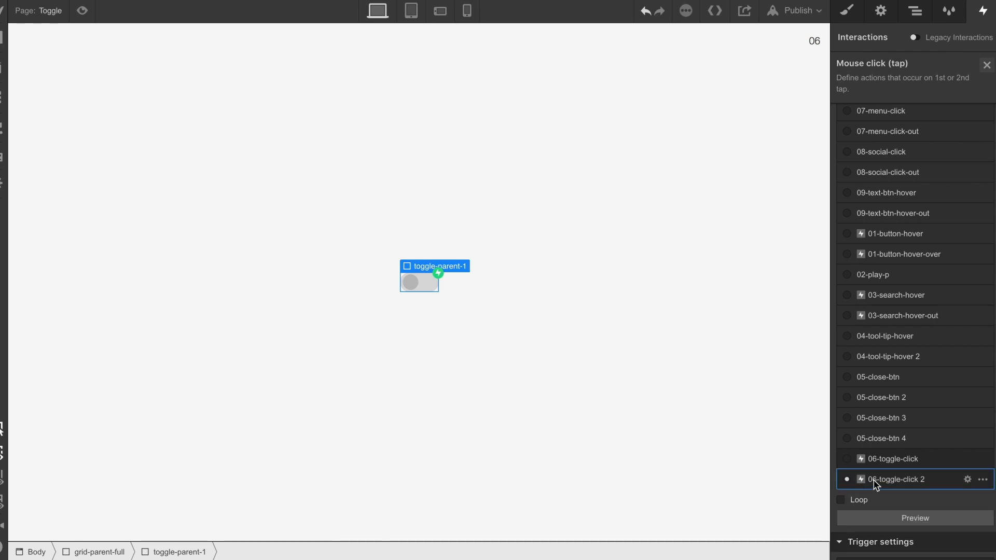
pyautogui.click(898, 480)
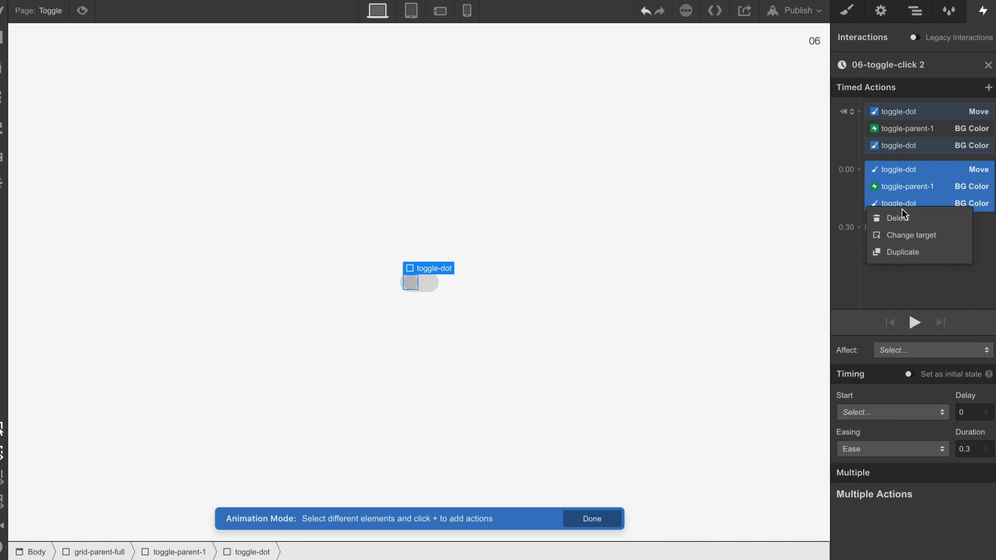
# - Trim the copy to one action group and give its three actions Ease easing
pyautogui.click(897, 218)
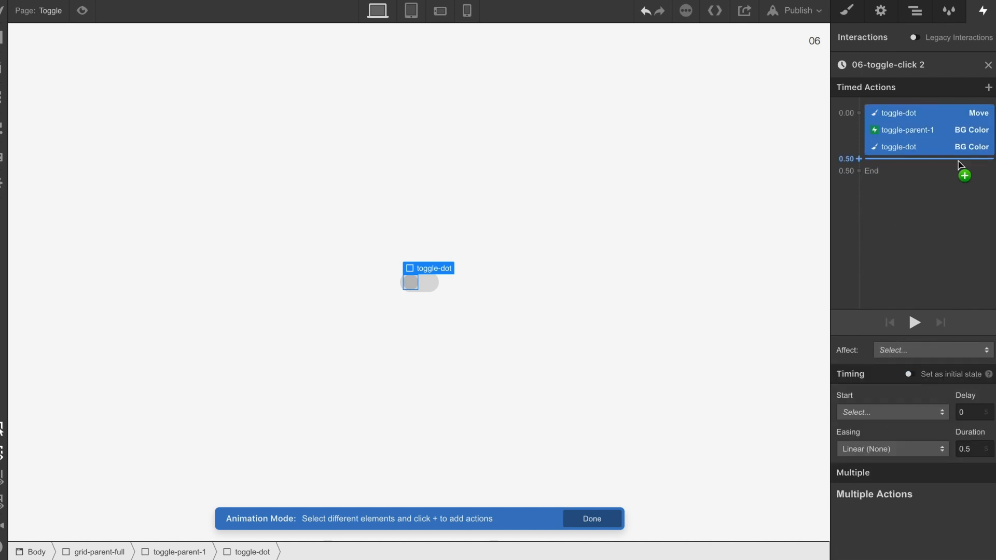
pyautogui.click(902, 146)
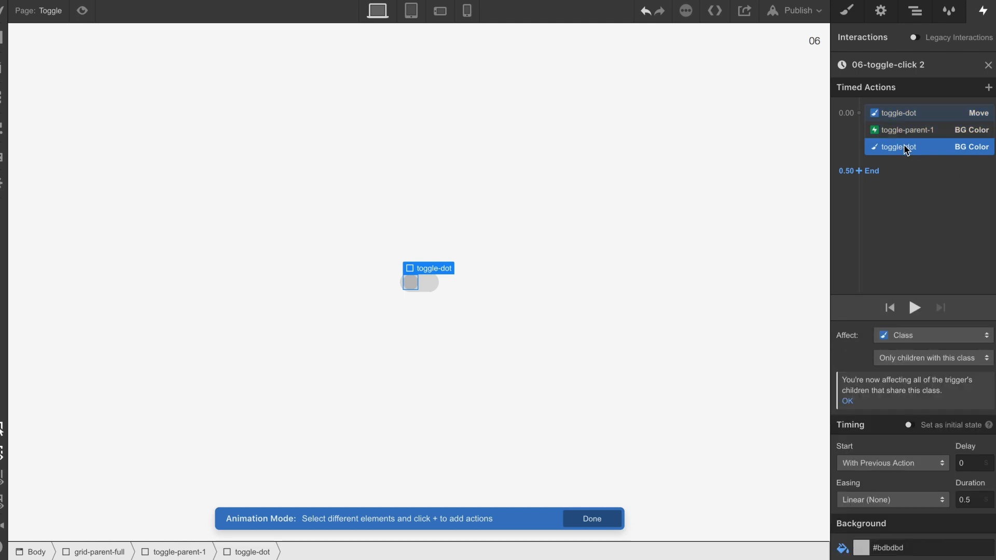
pyautogui.click(901, 112)
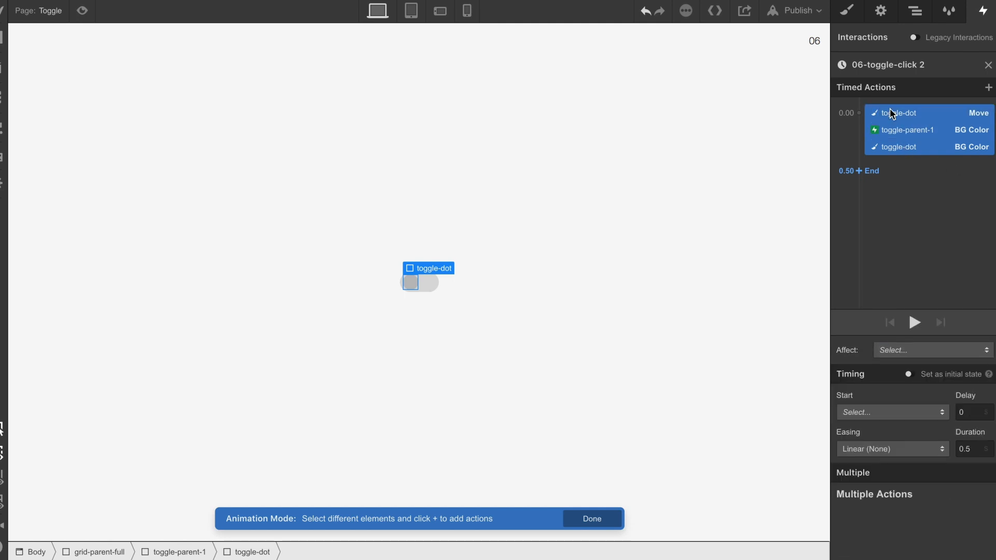
pyautogui.click(891, 448)
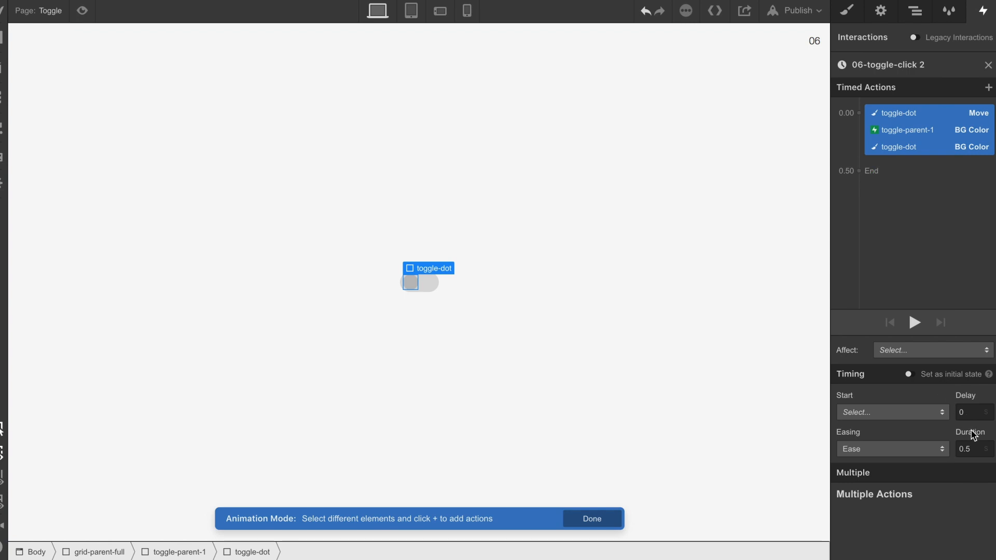